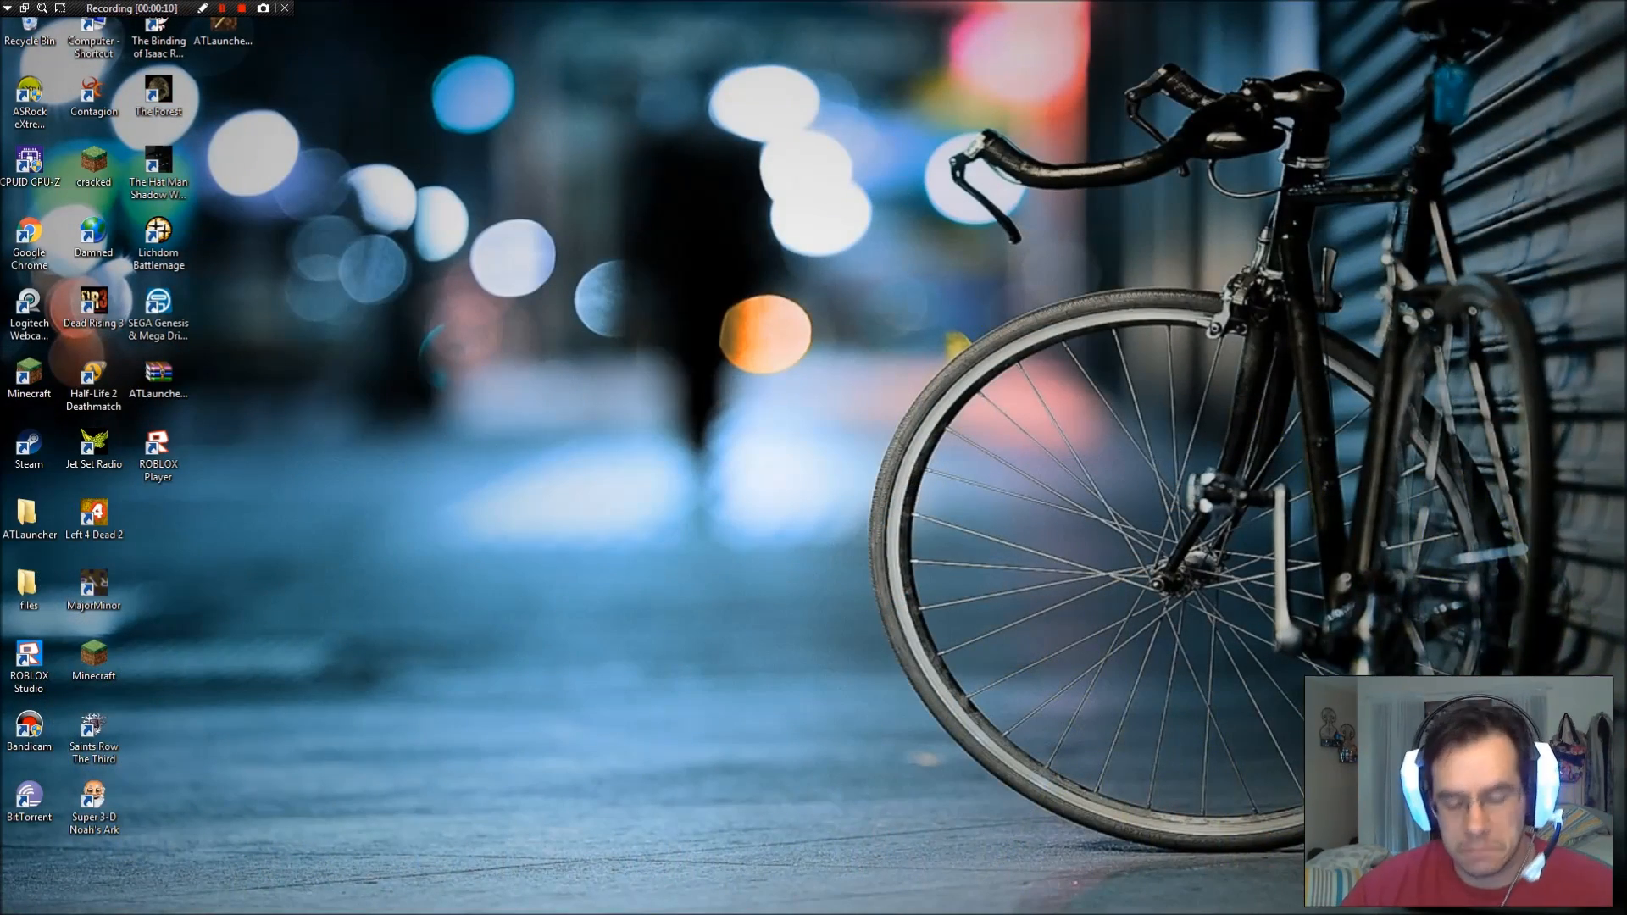
Launch Google Chrome from the Start menu and search Google for 'atlauncher cracked'
click(19, 898)
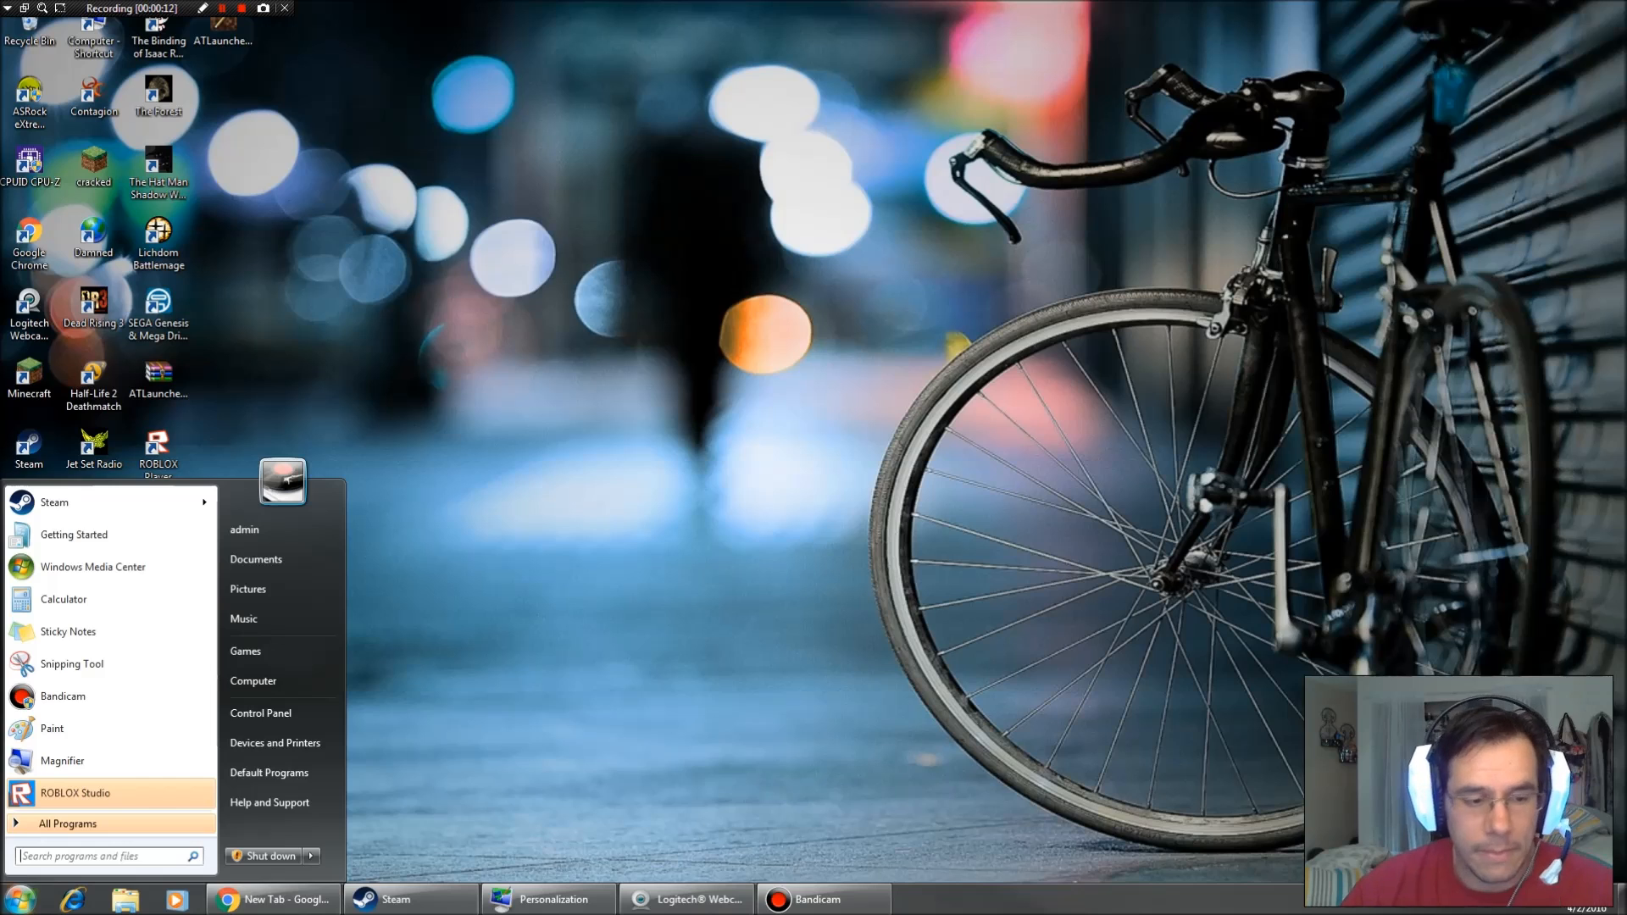
click(262, 898)
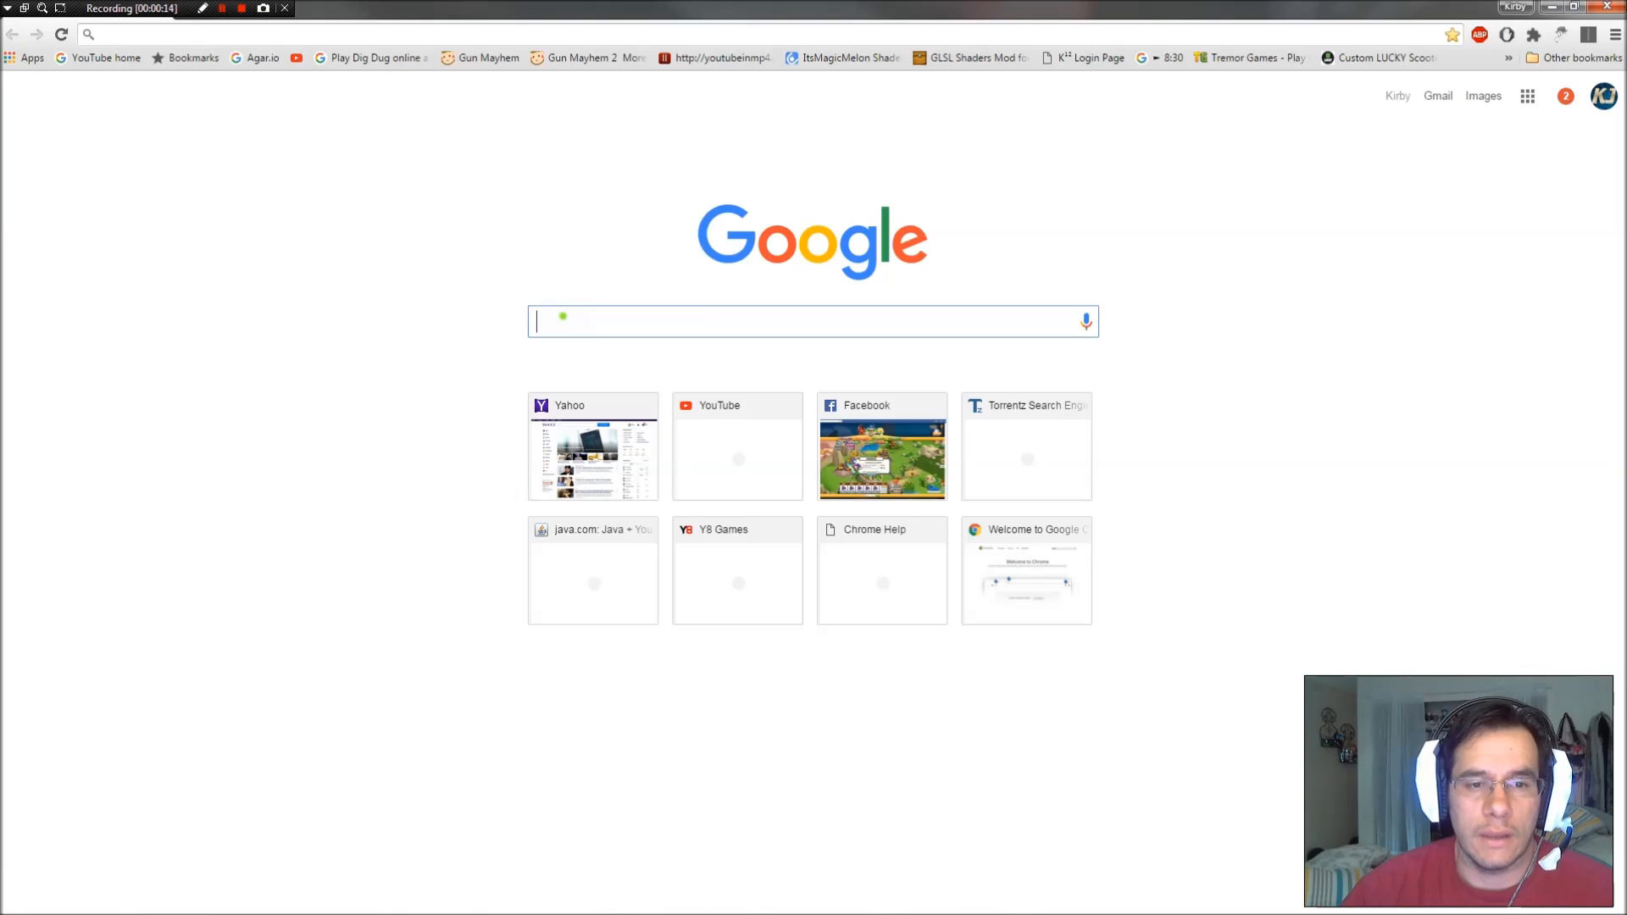
text(atlauncher cracked)
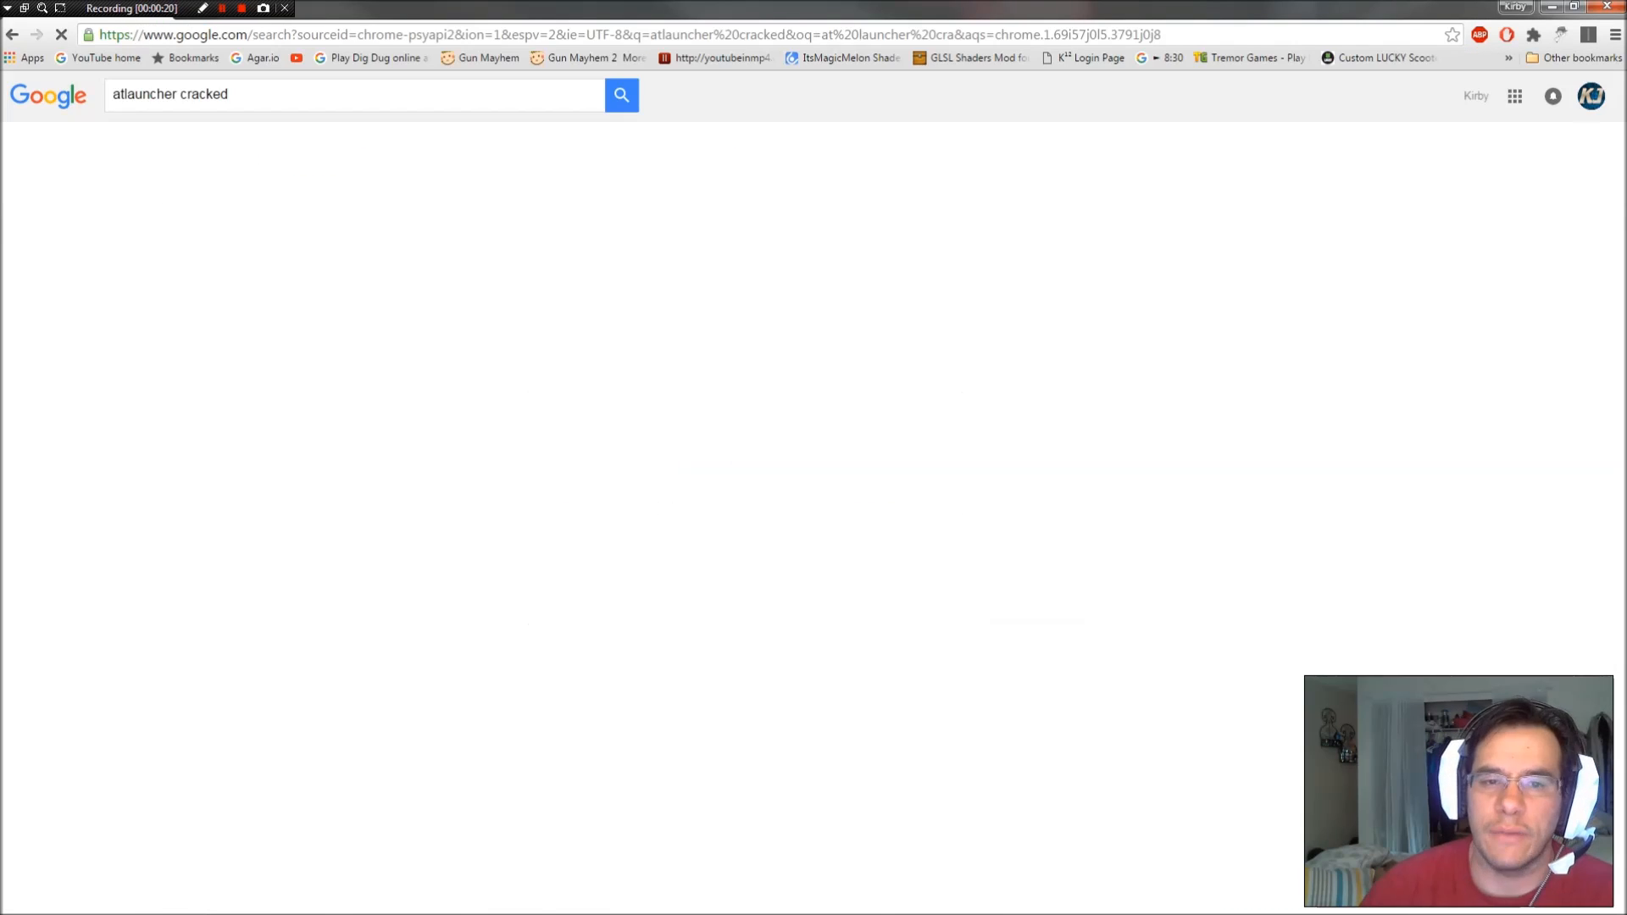
Open the Hack Phoenix Cracked ATLauncher 3.2.3.1 post and its Windows 64bit download link
click(620, 94)
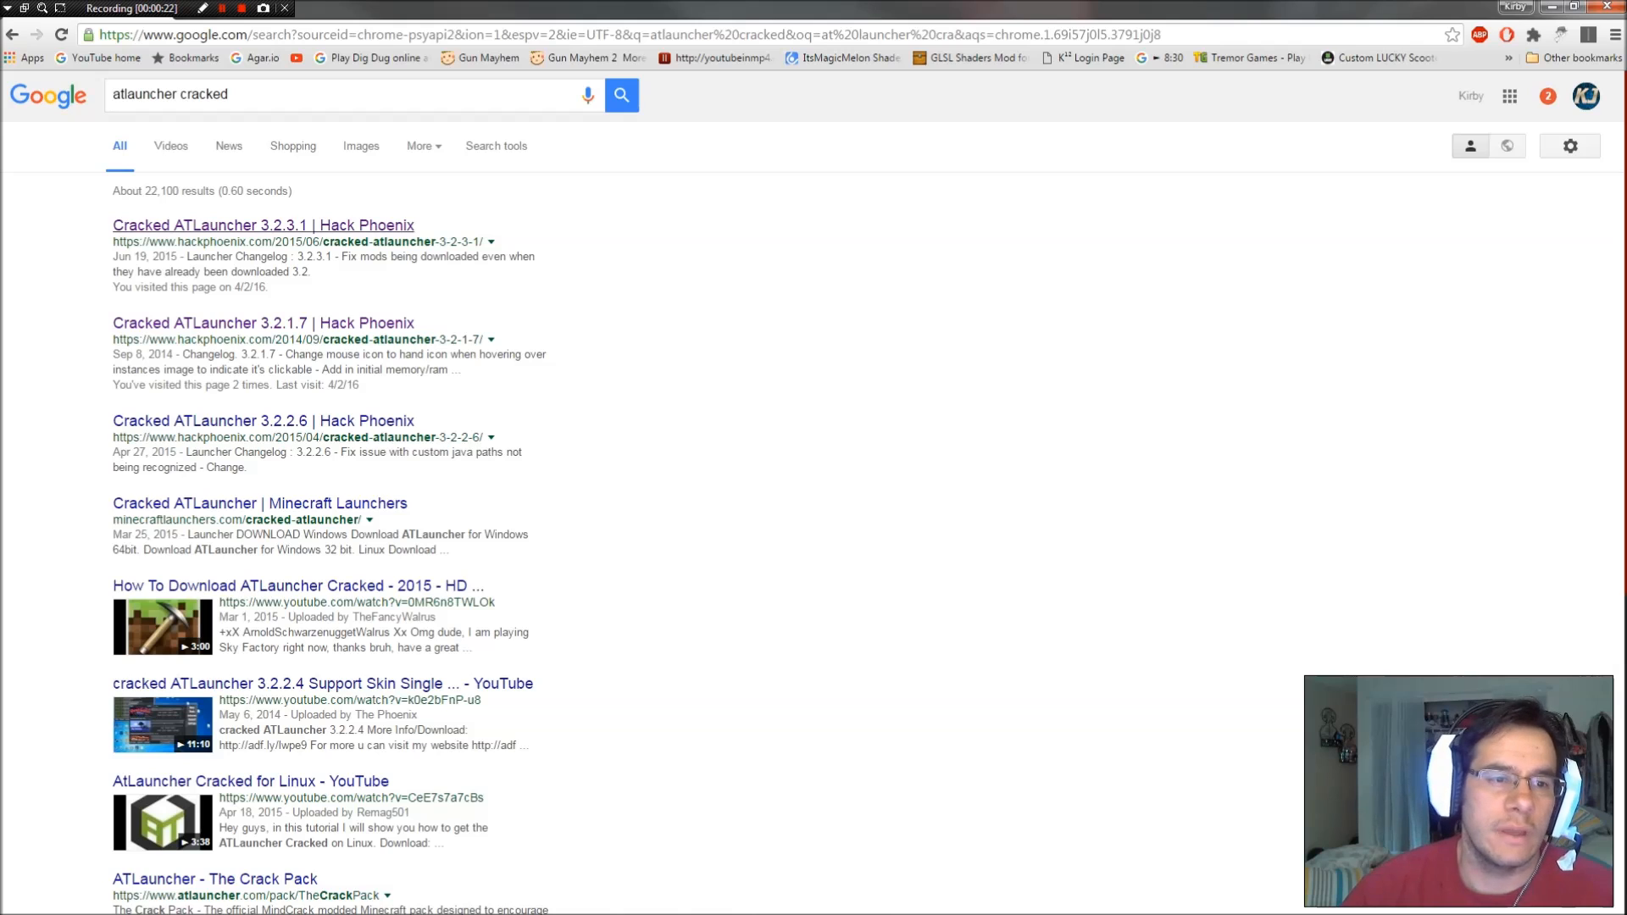
click(263, 226)
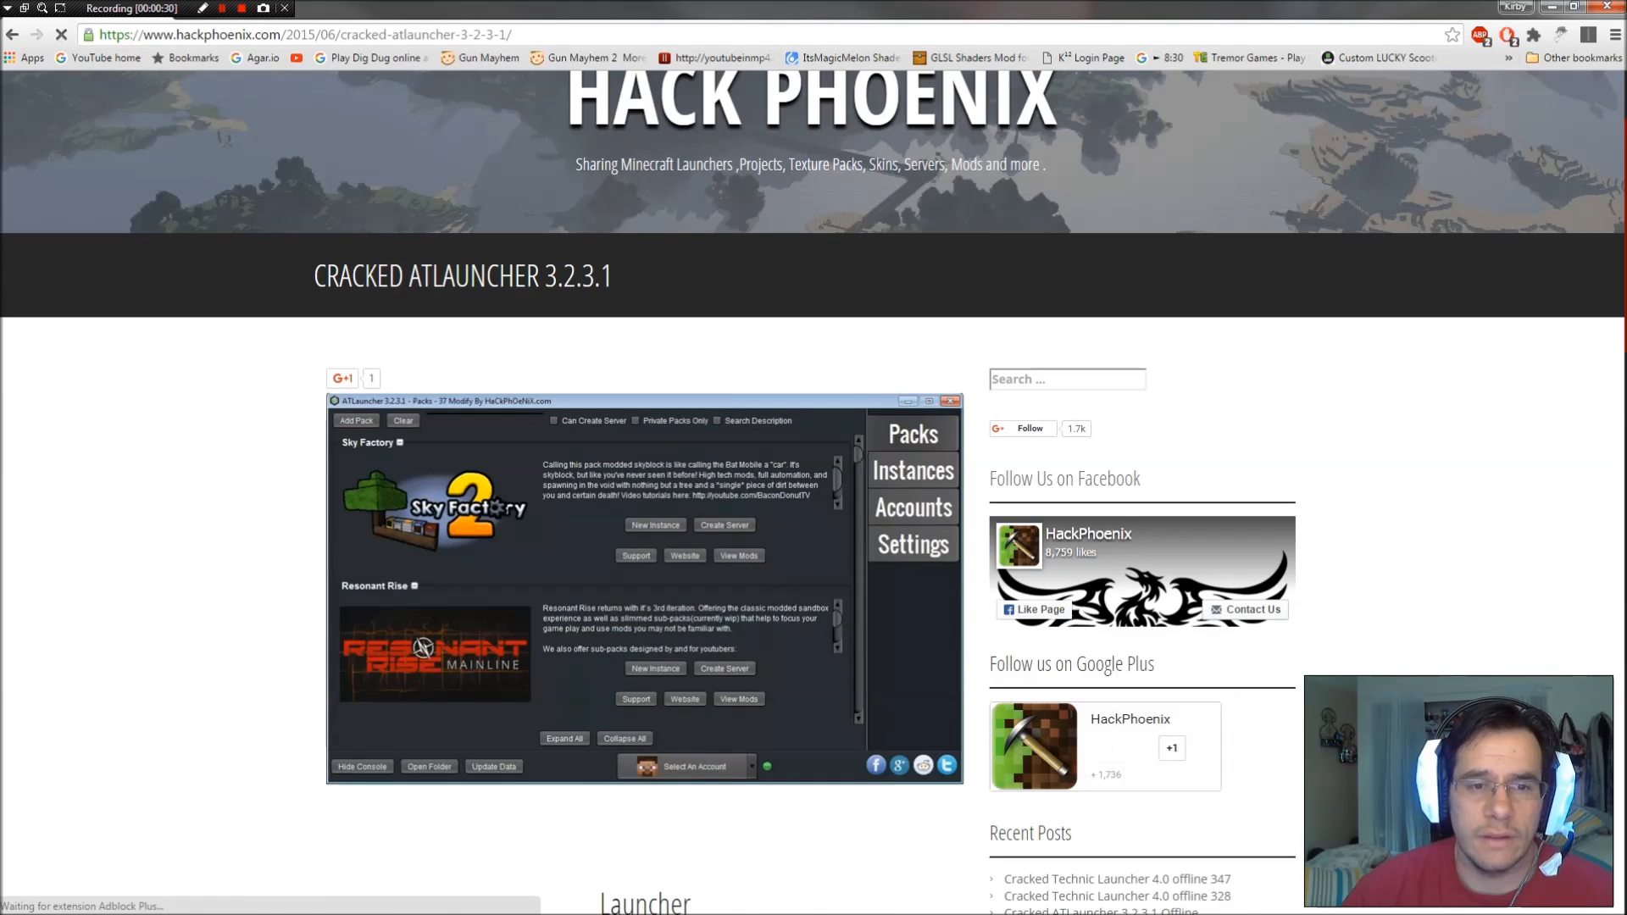
scroll(down, 3)
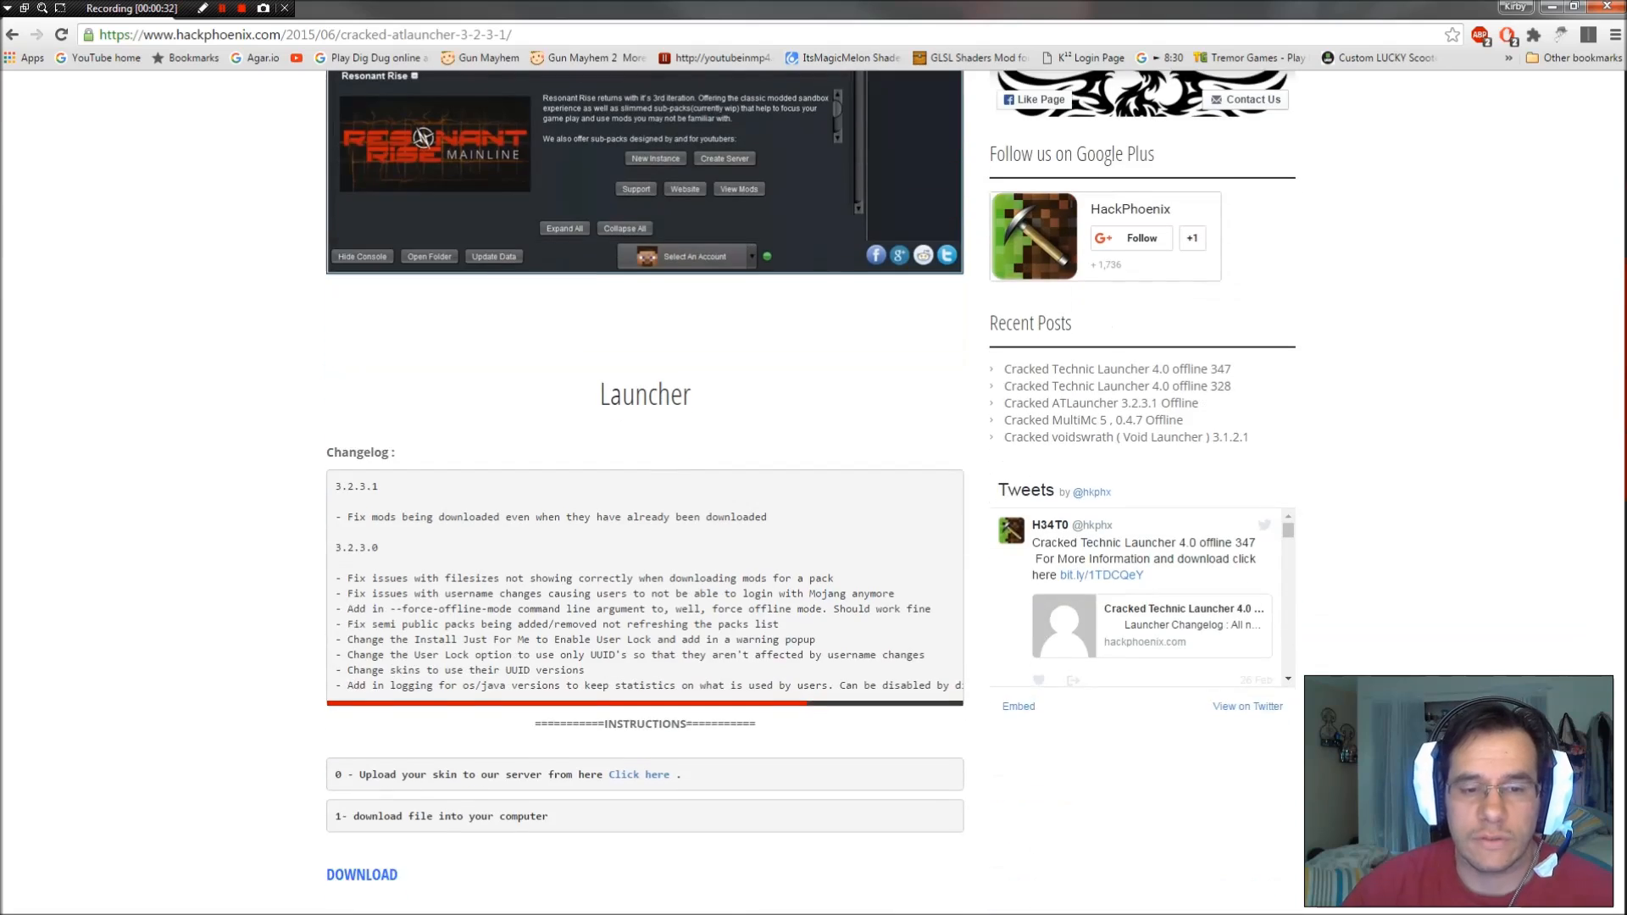
scroll(down, 3)
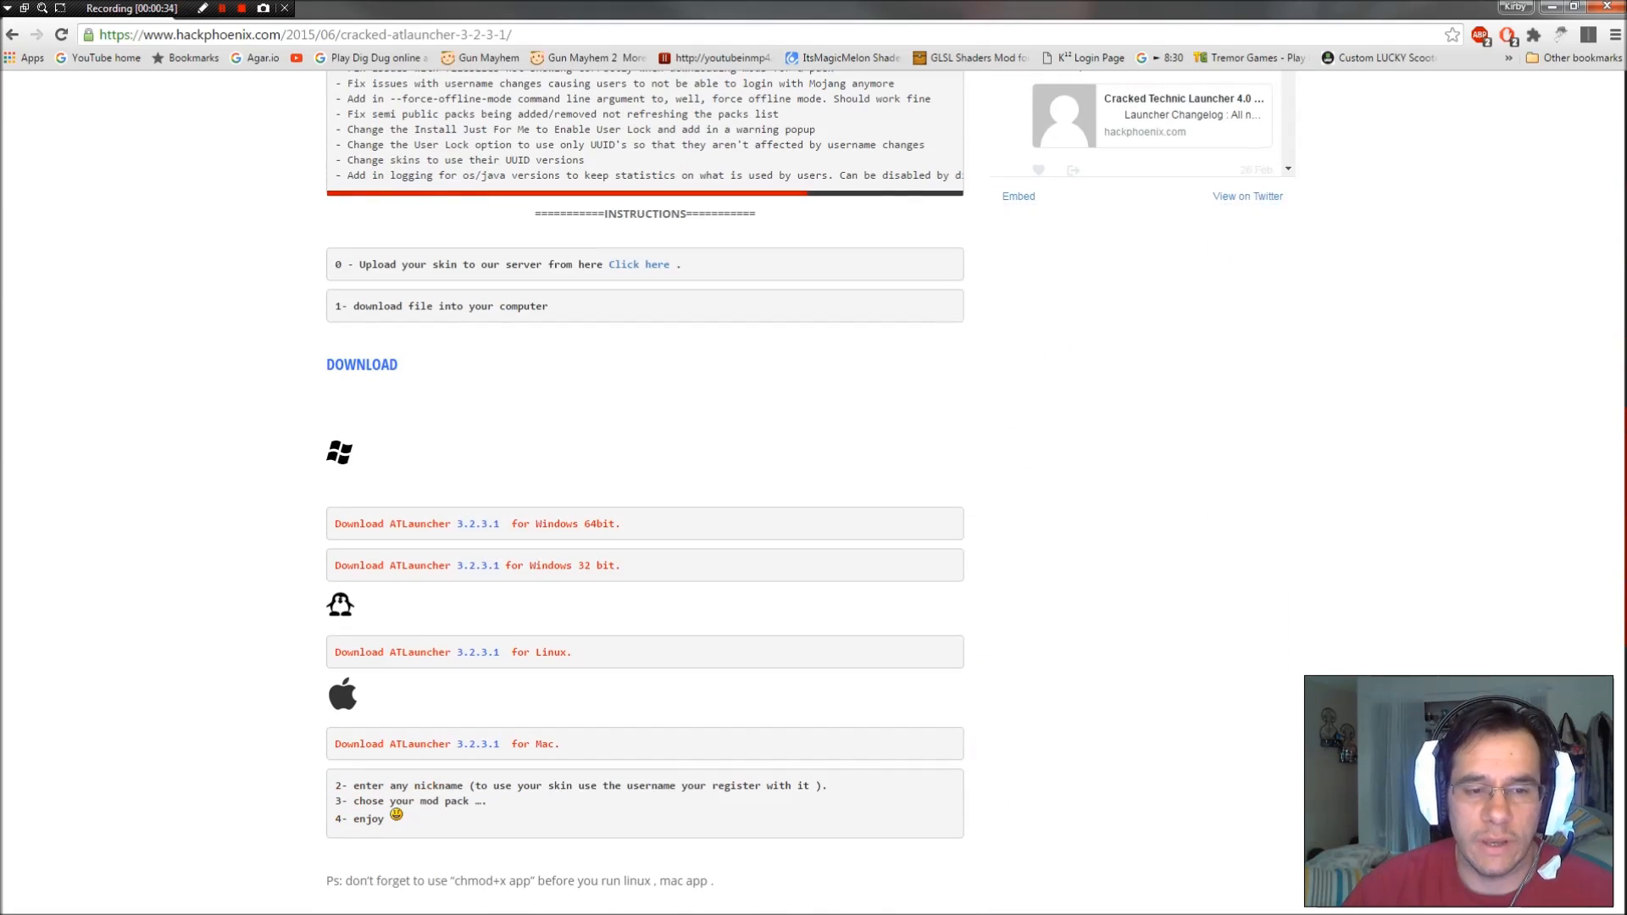
click(417, 523)
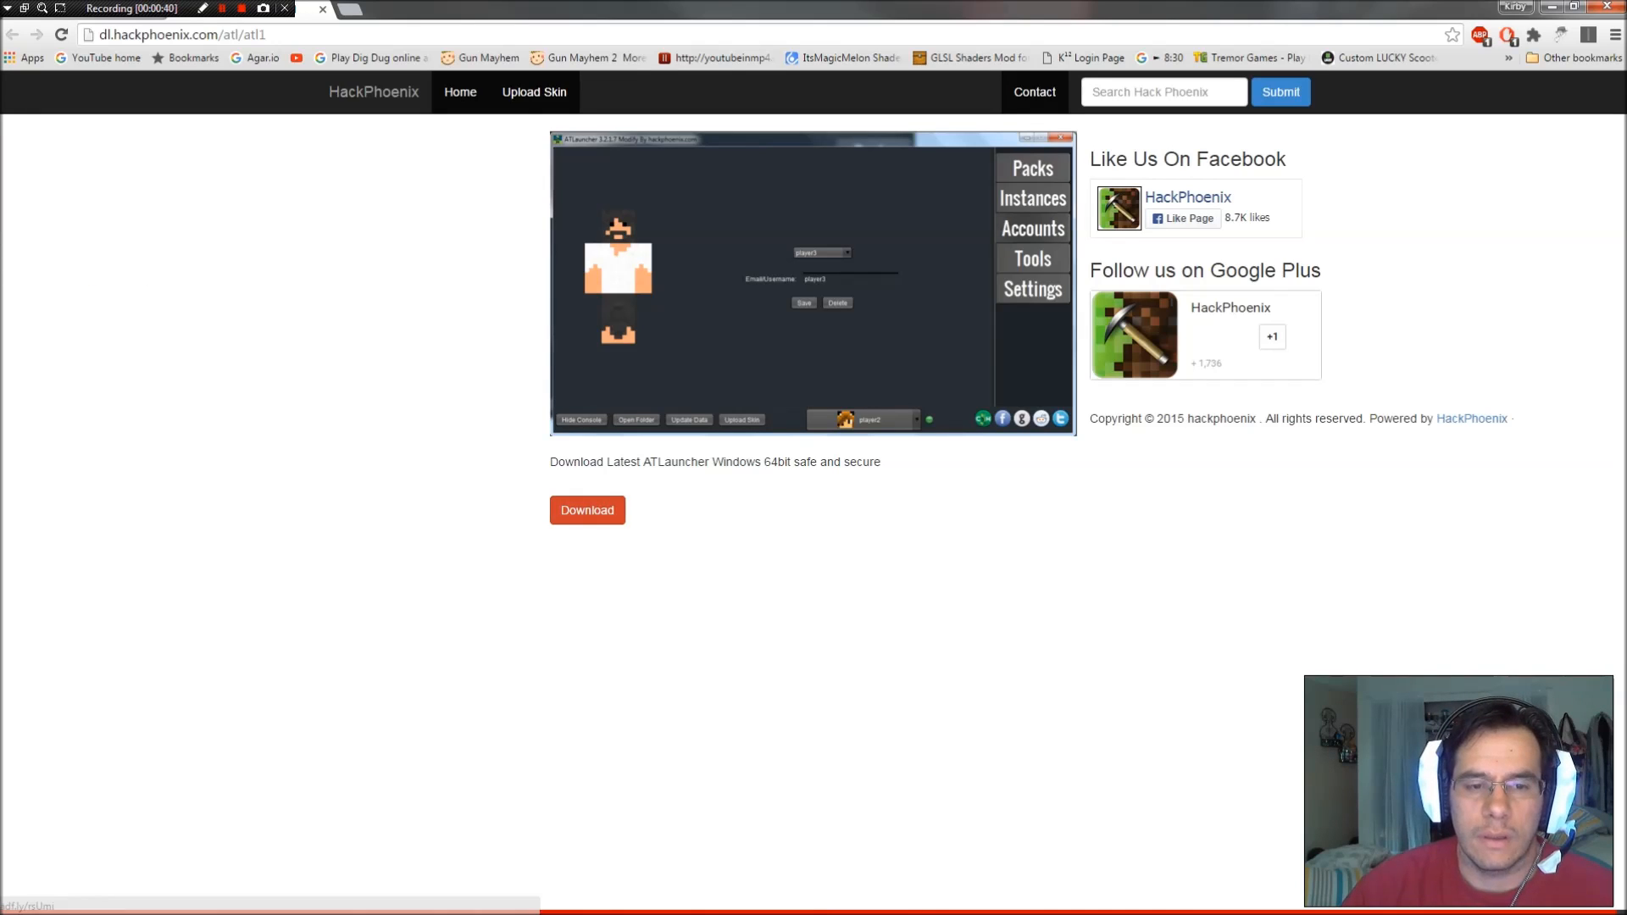
Download the ATLauncher 64bit zip past the adf.ly warning and open the finished archive
click(587, 509)
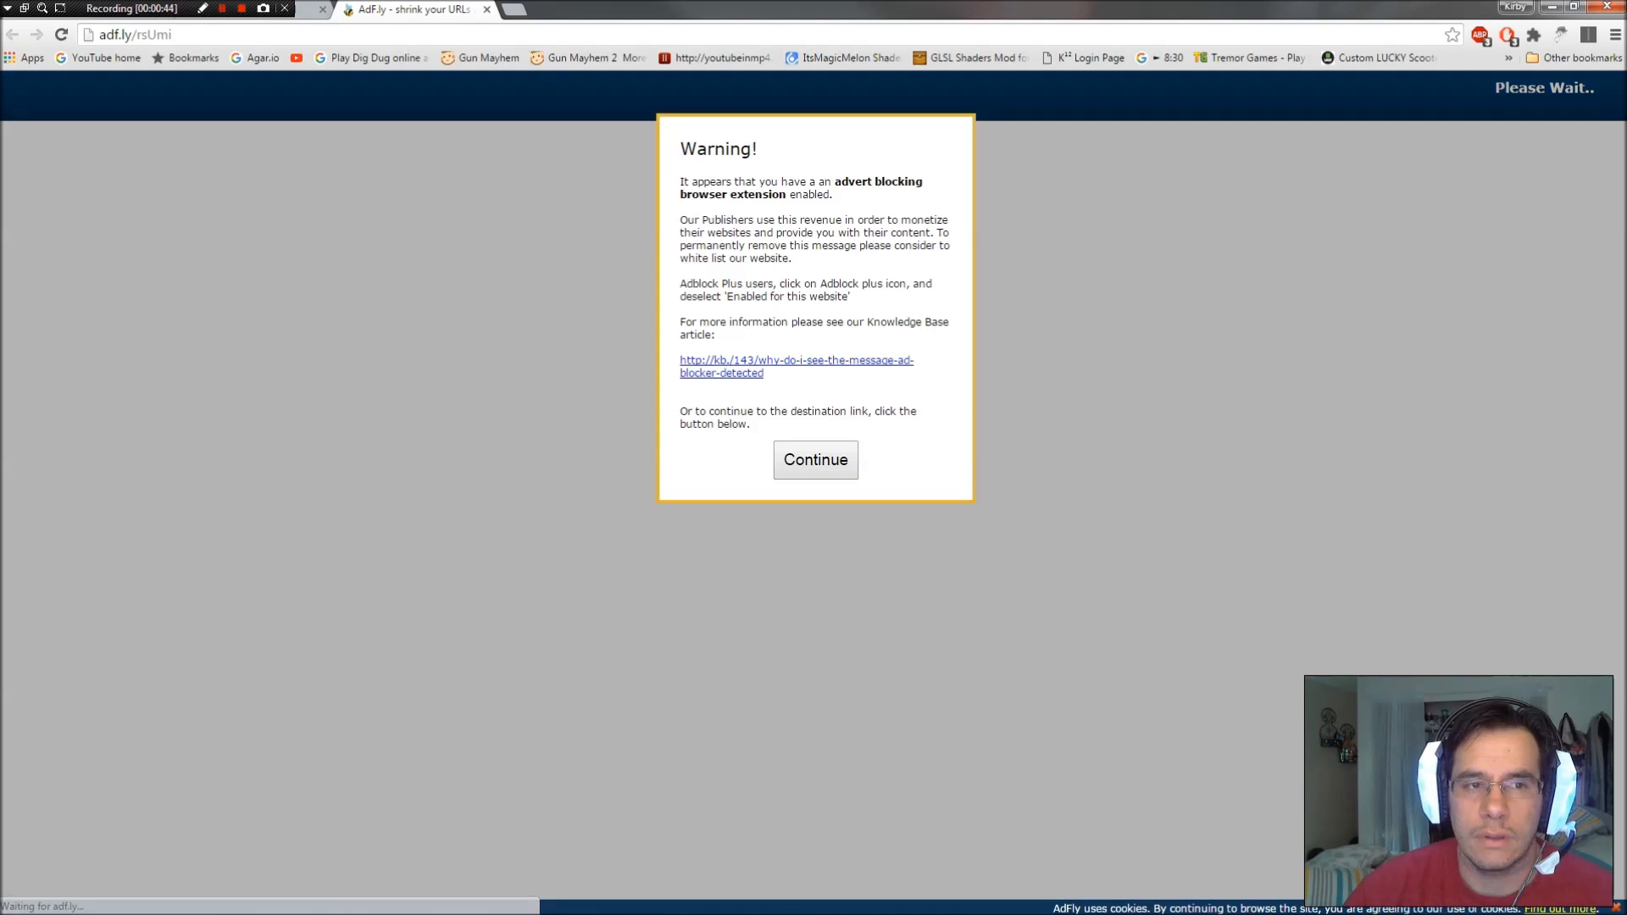
click(814, 459)
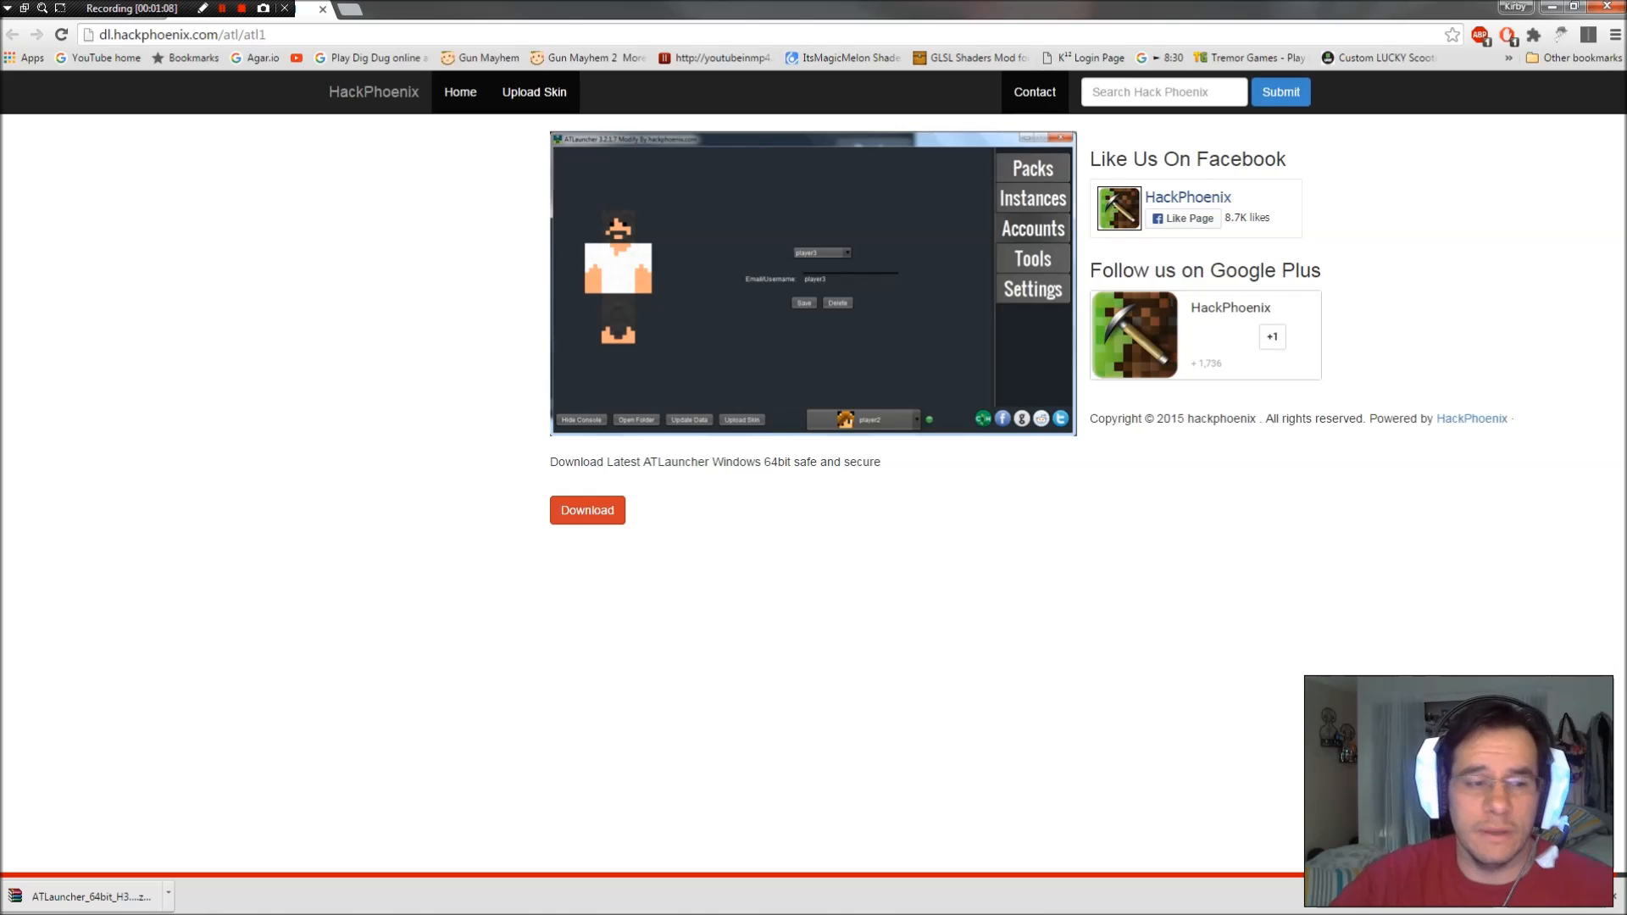
click(587, 510)
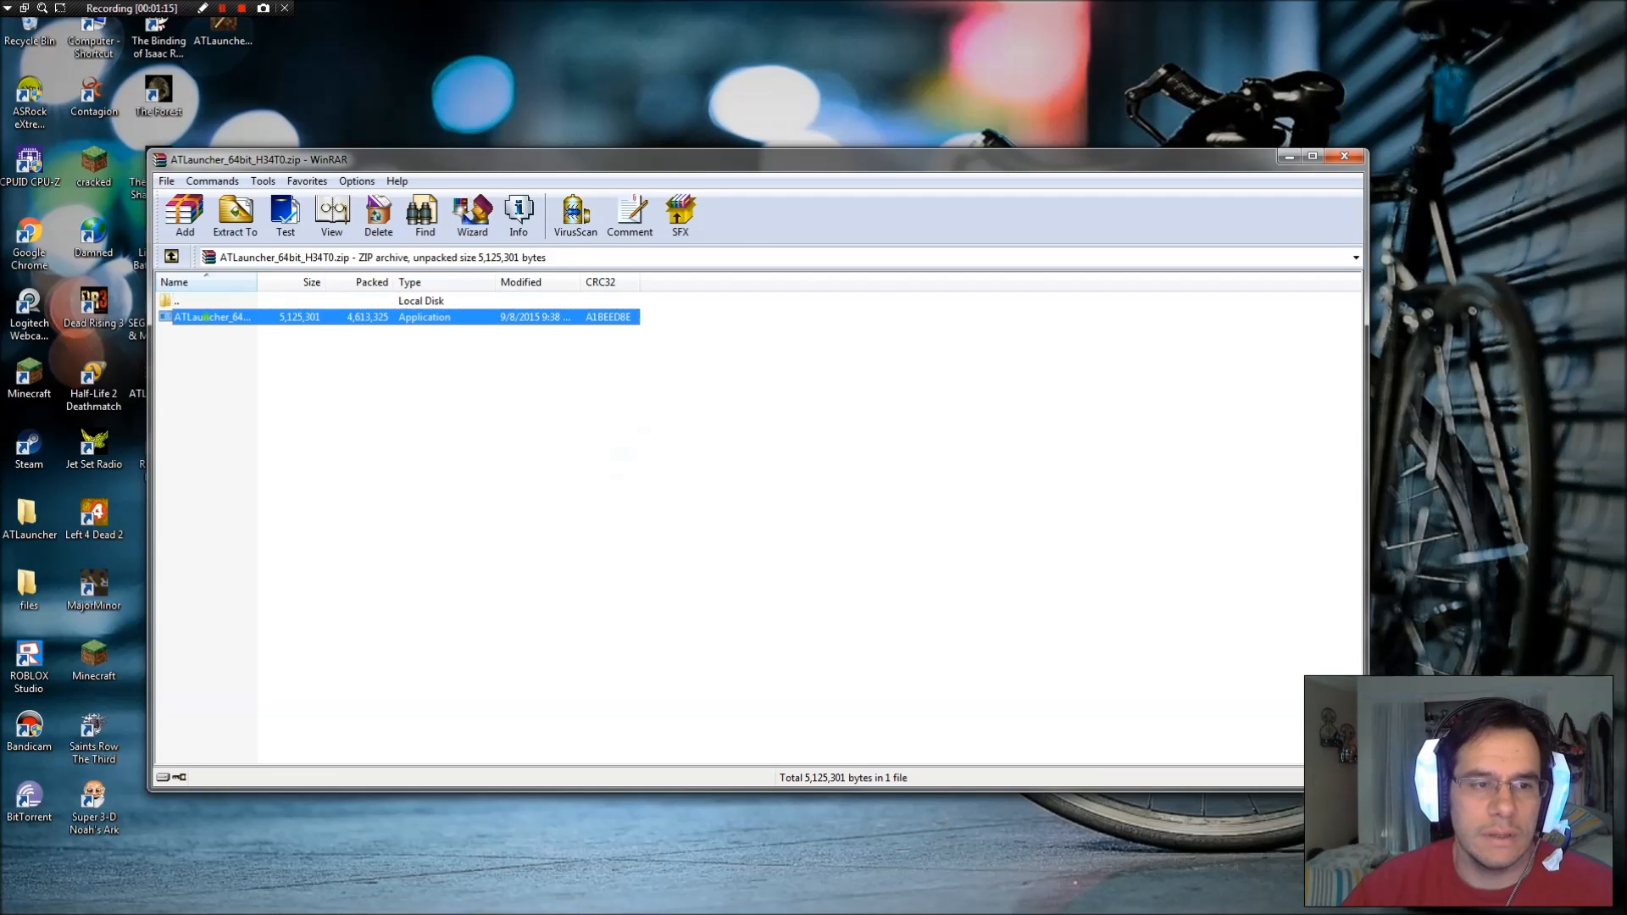
Extract ATLauncher_64bit.exe to the desktop, resolve the name conflict, and run it past the security warning
click(212, 316)
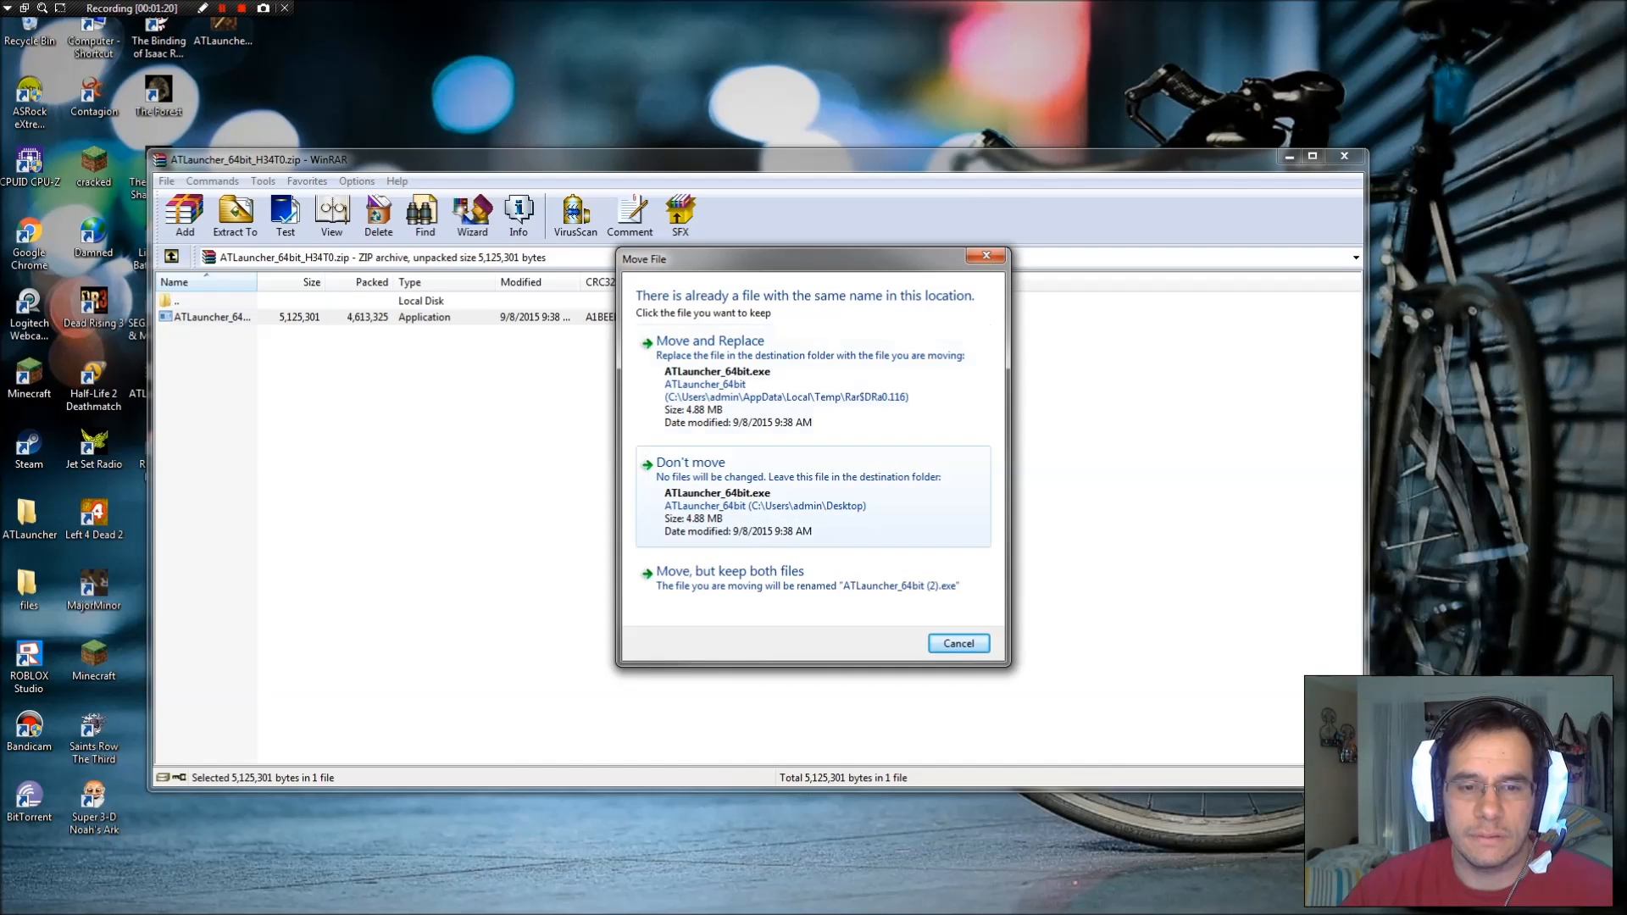
click(711, 341)
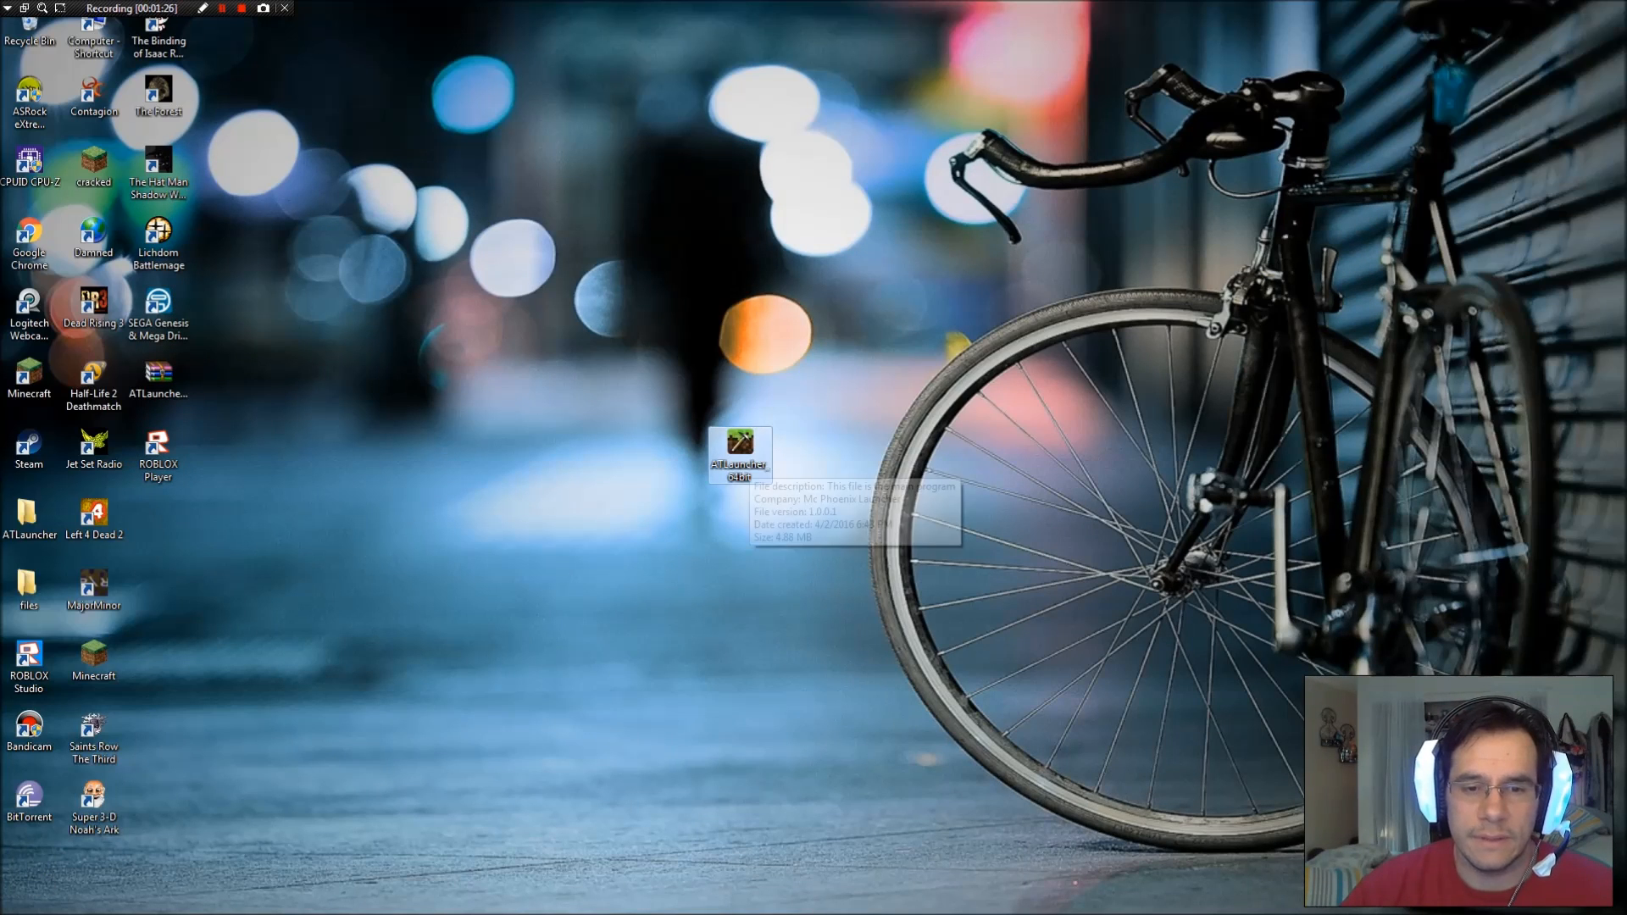
double_click(738, 453)
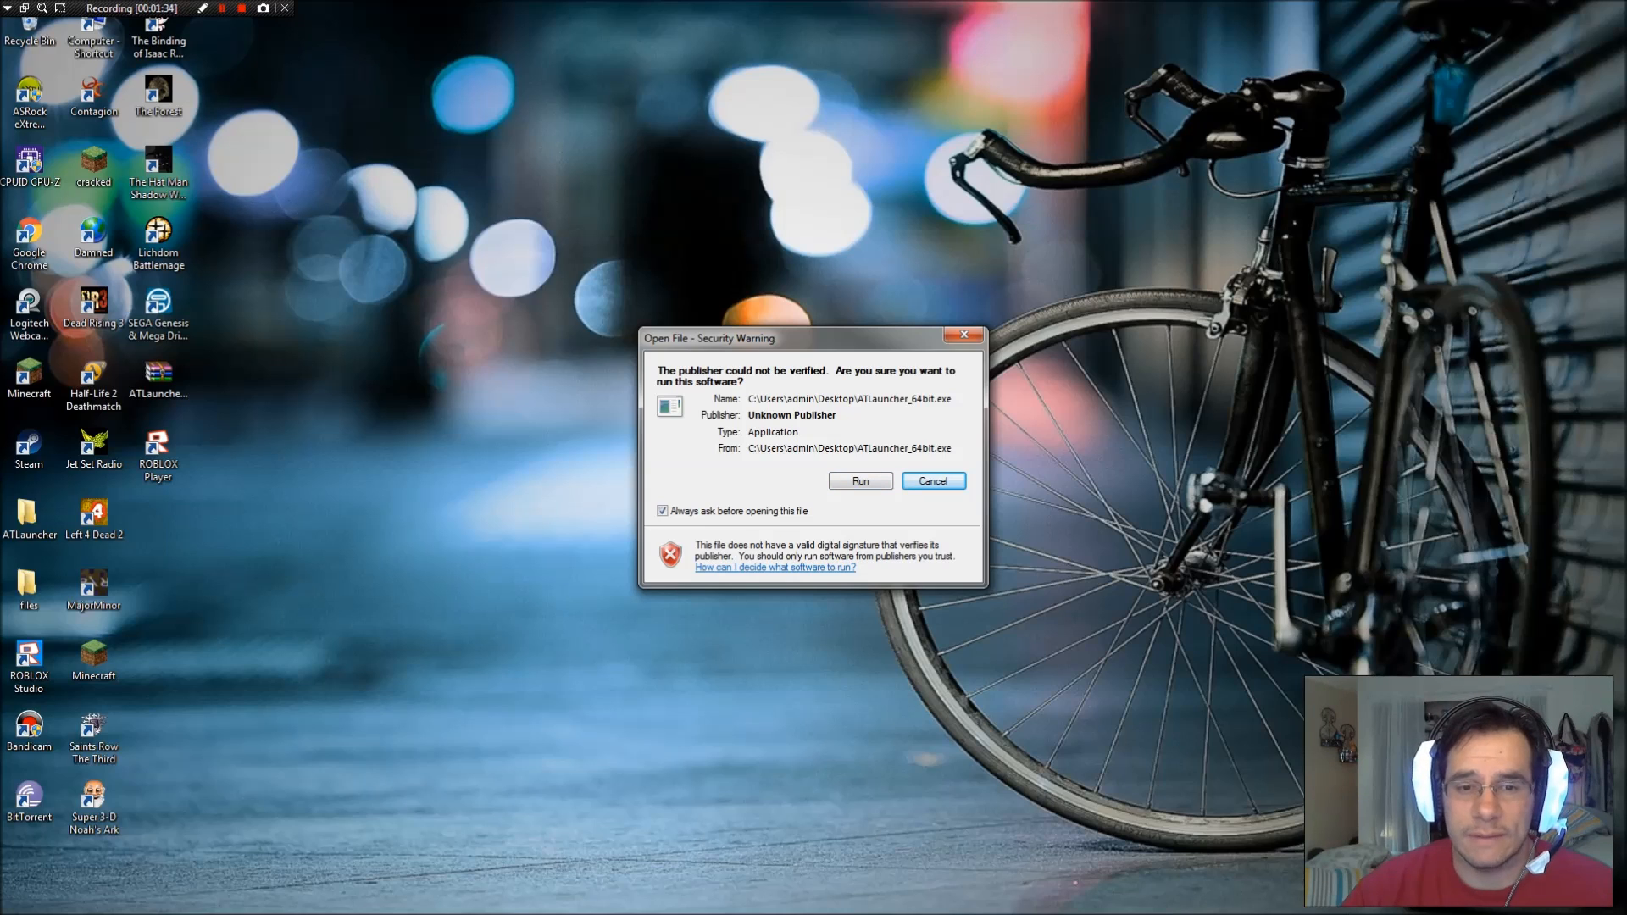
click(931, 481)
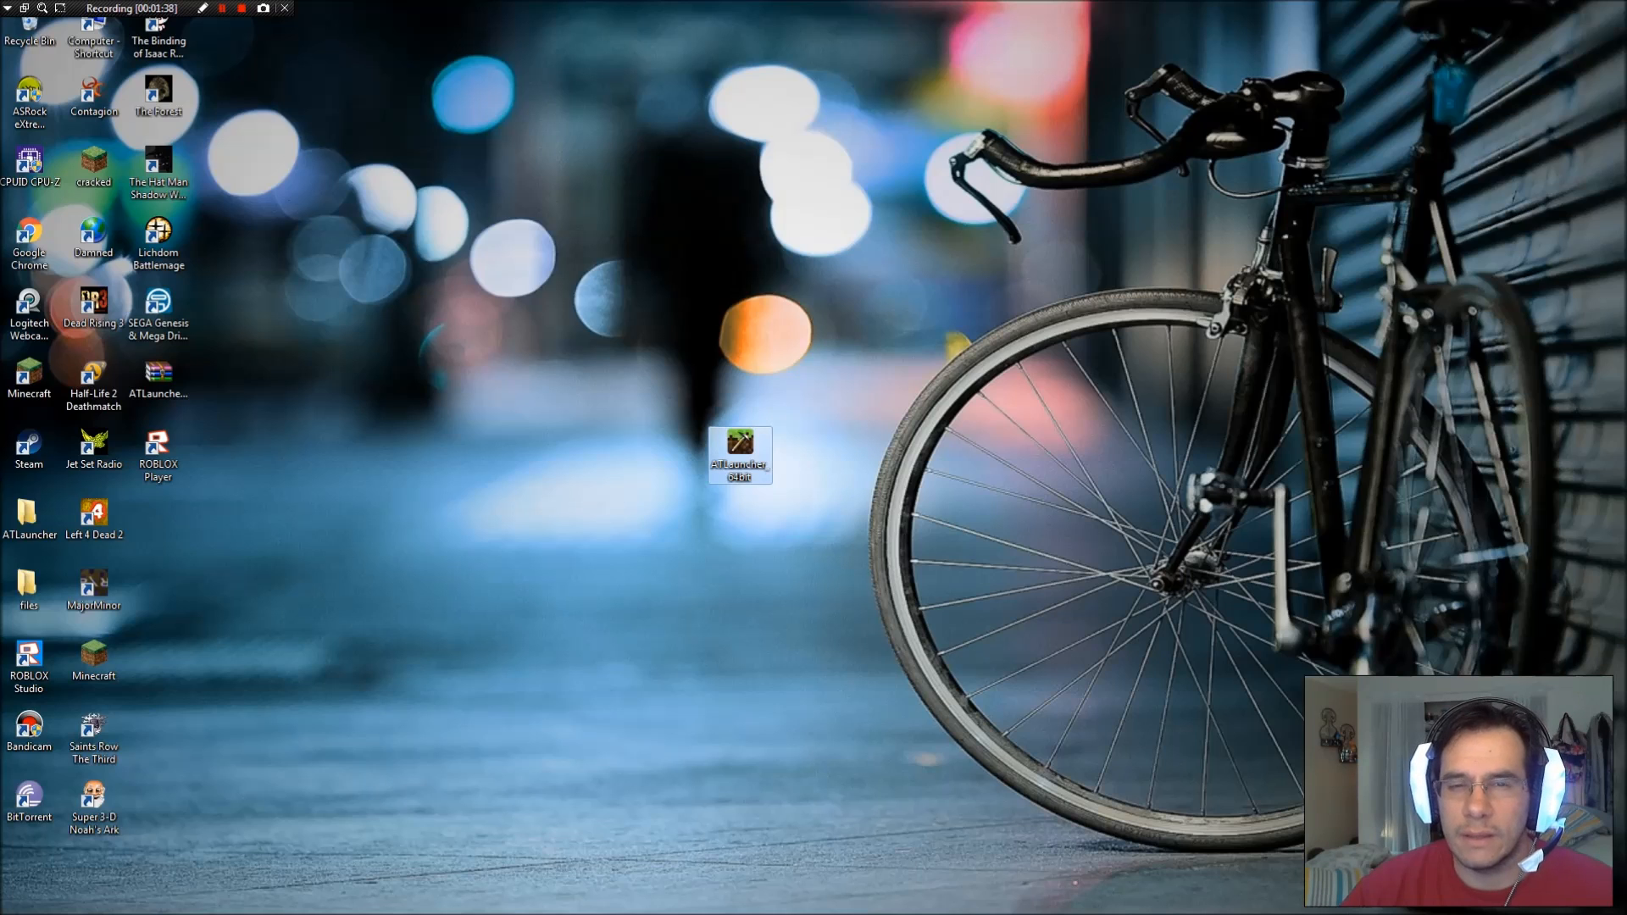
double_click(740, 454)
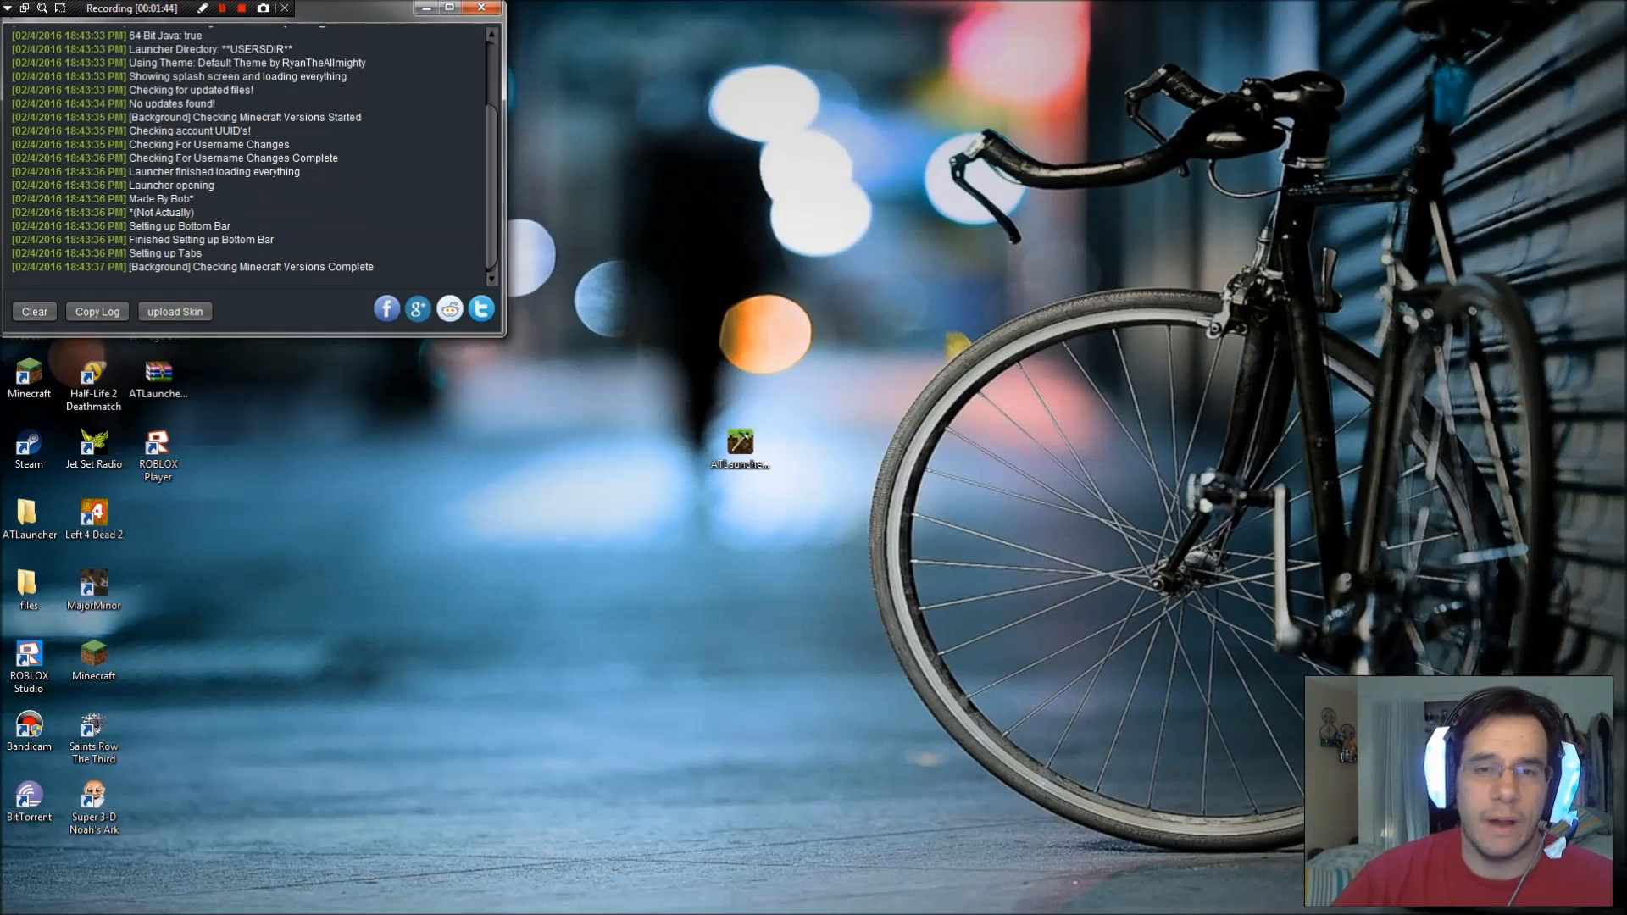
Add the offline account 'kirbn' on the Accounts tab and switch to it
double_click(741, 441)
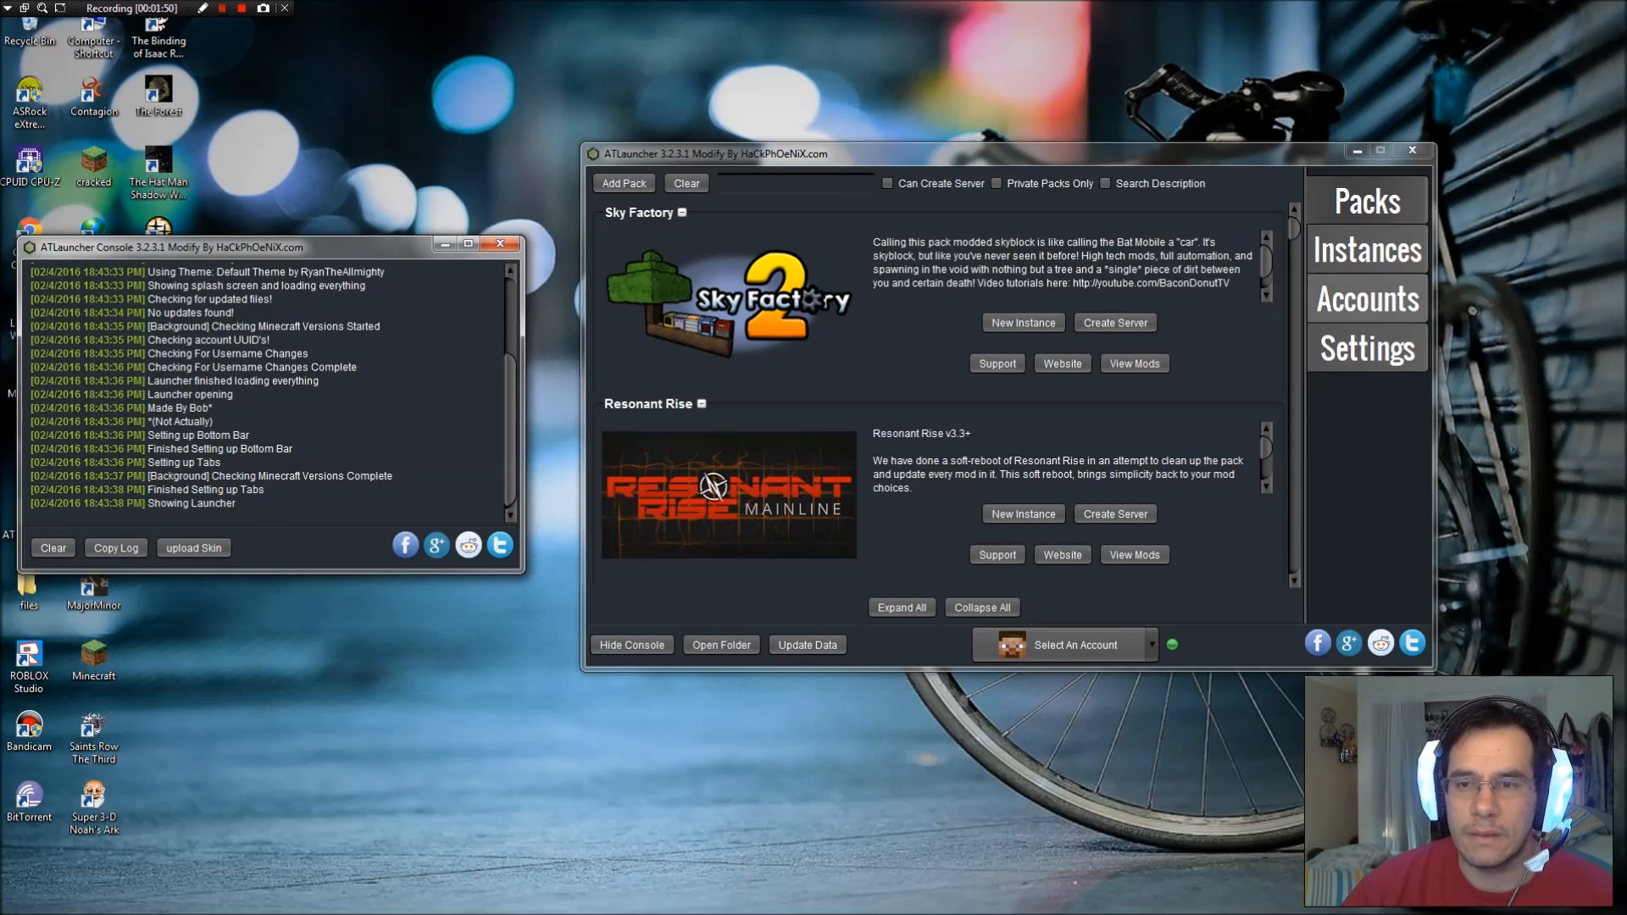
click(1367, 299)
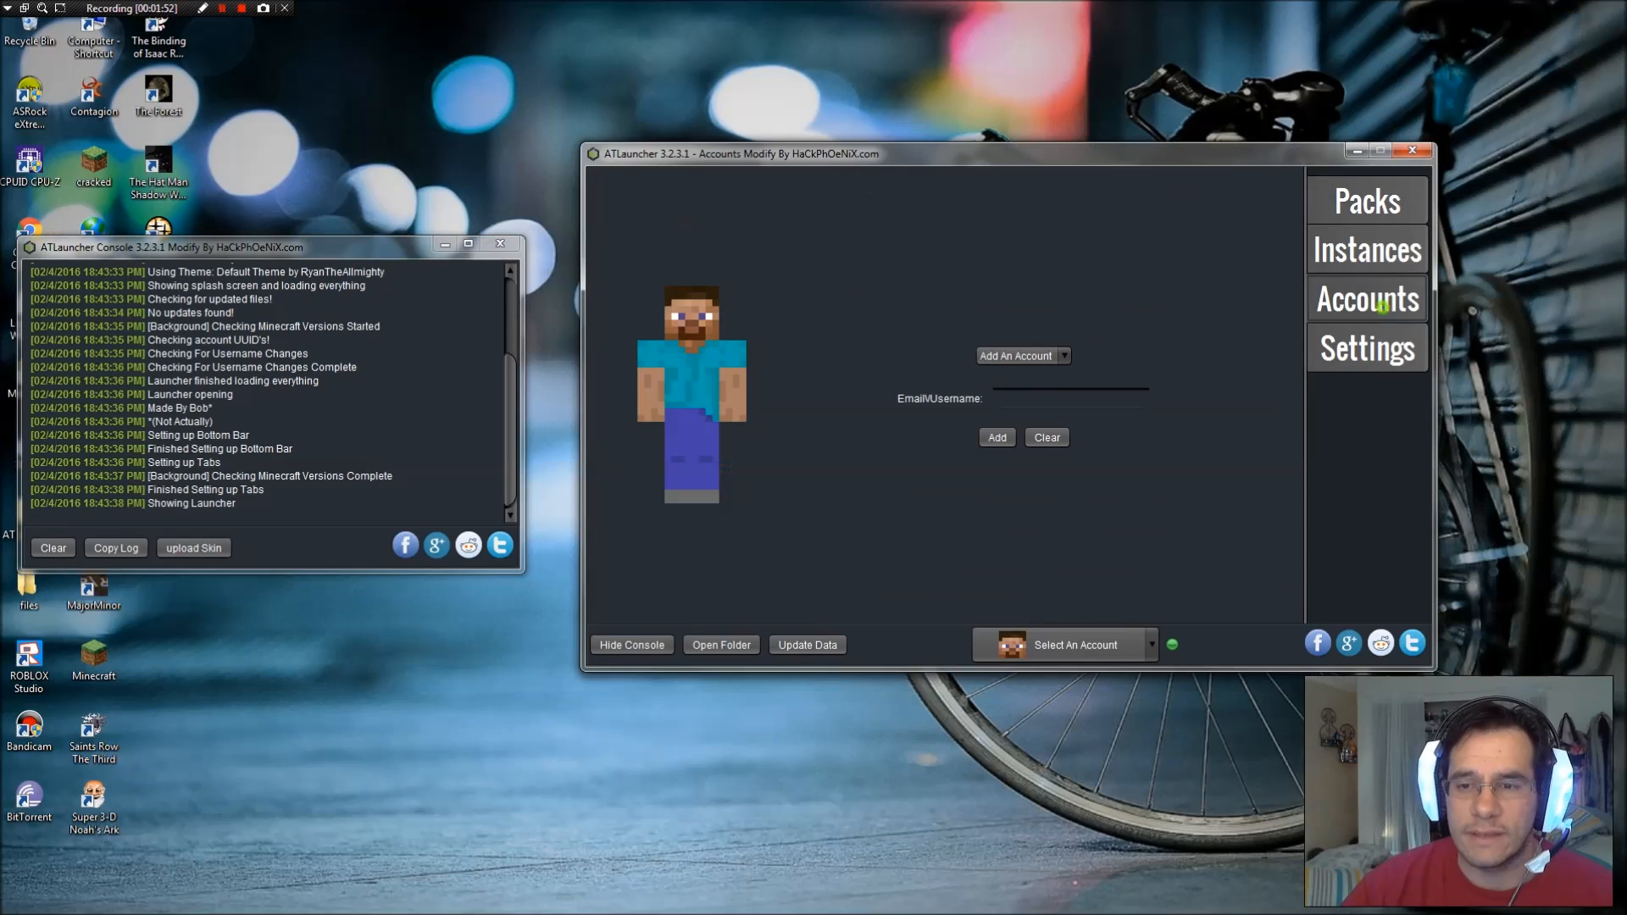
click(1069, 398)
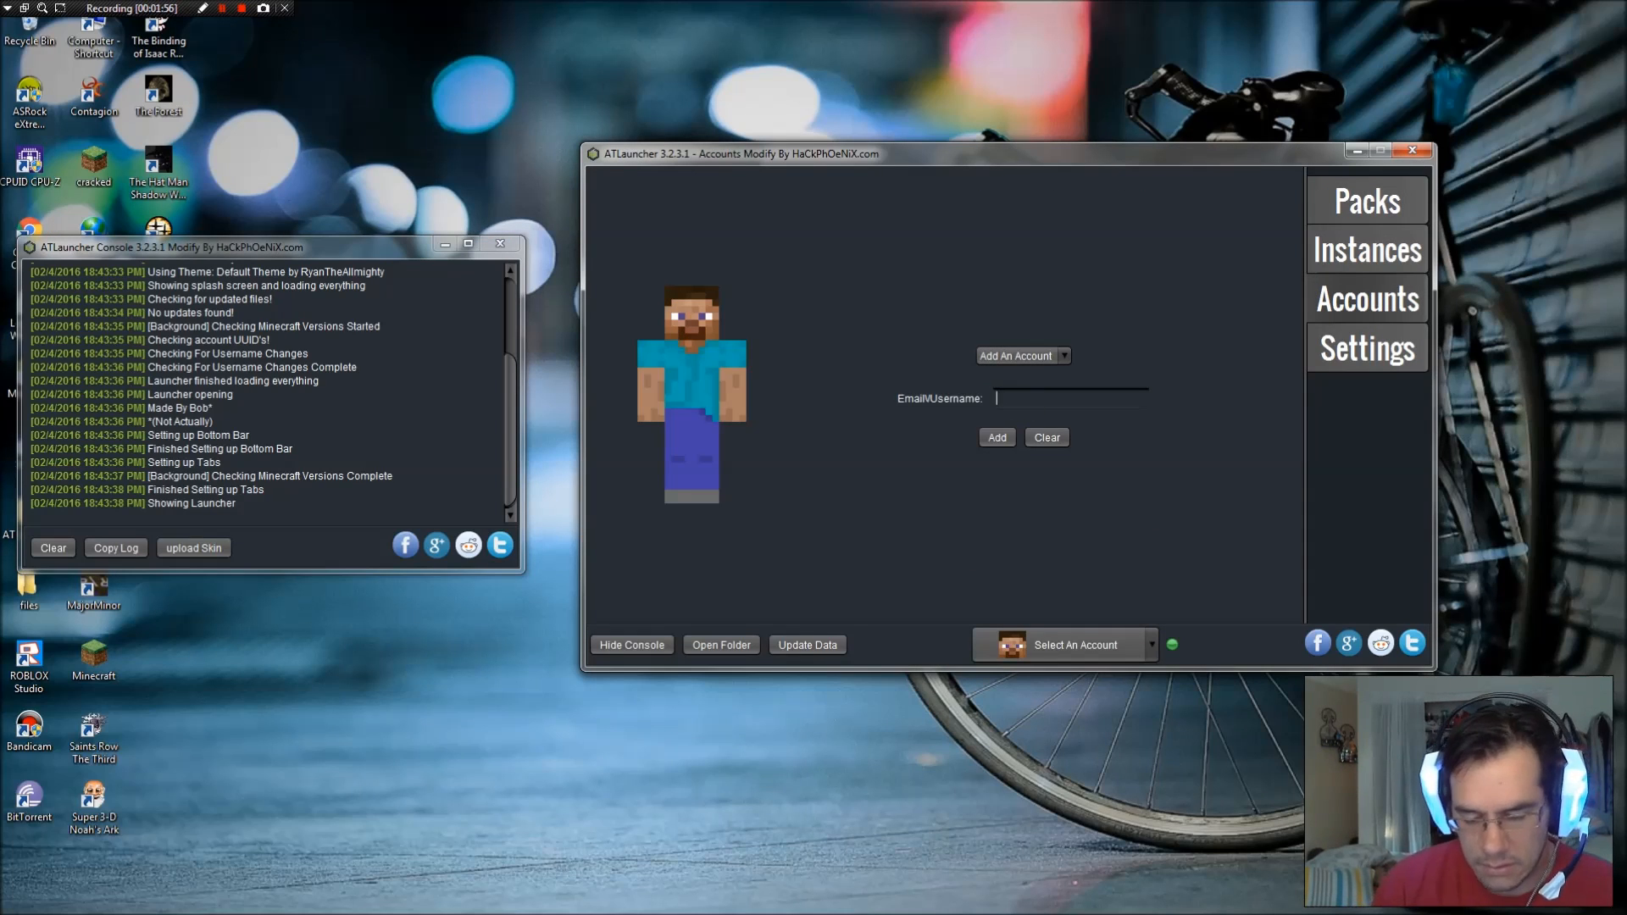
text(kirbn)
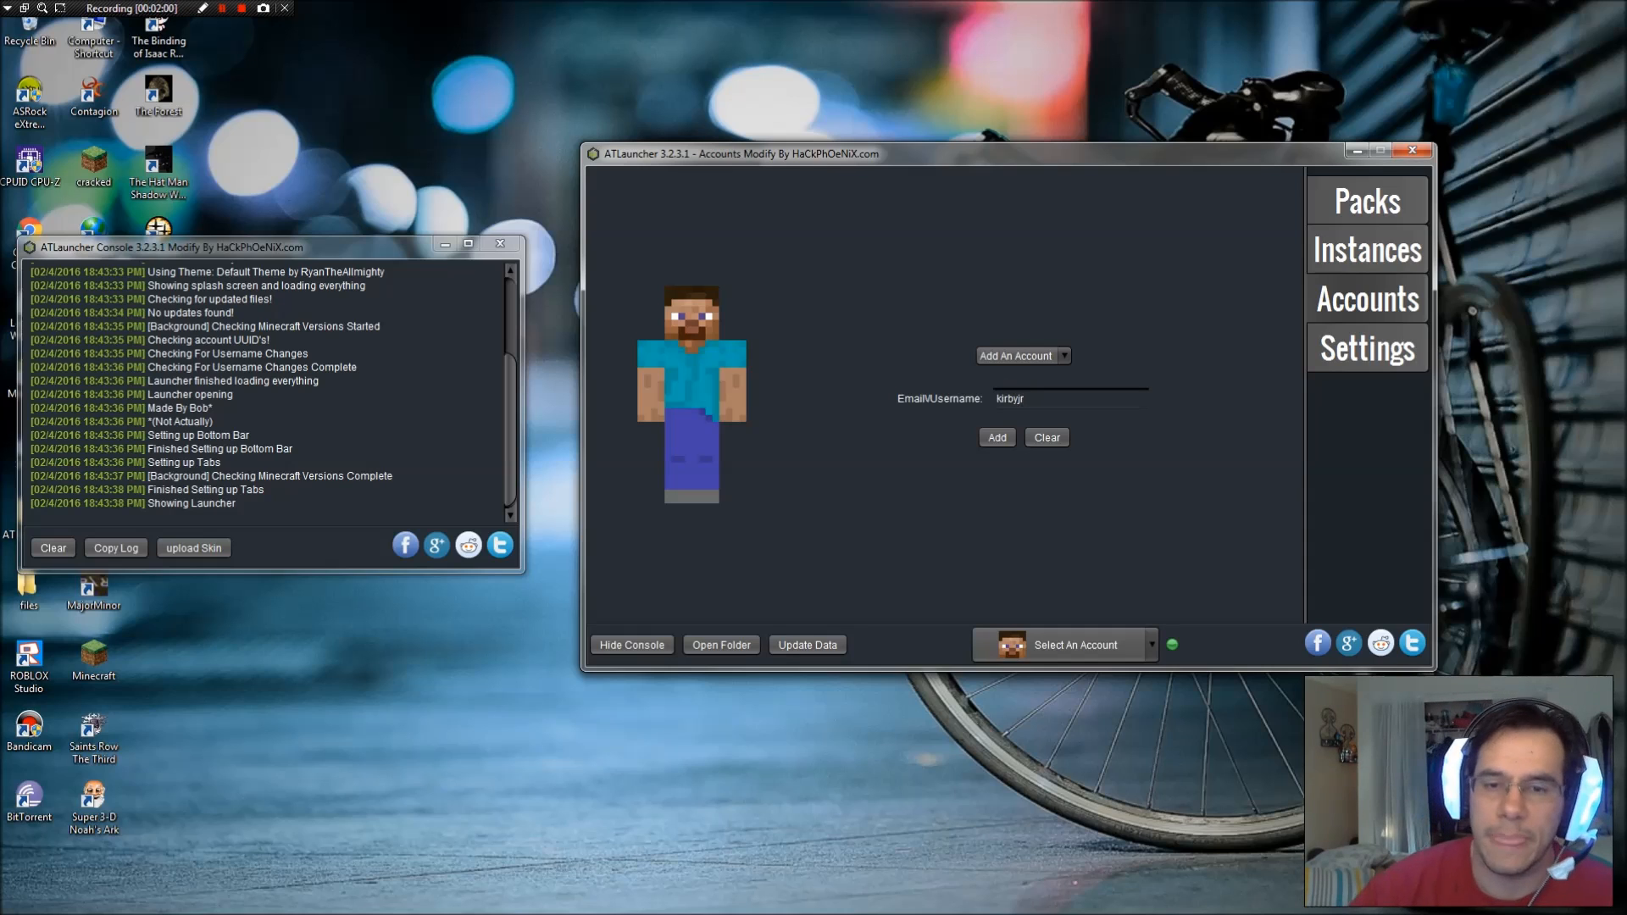
click(995, 437)
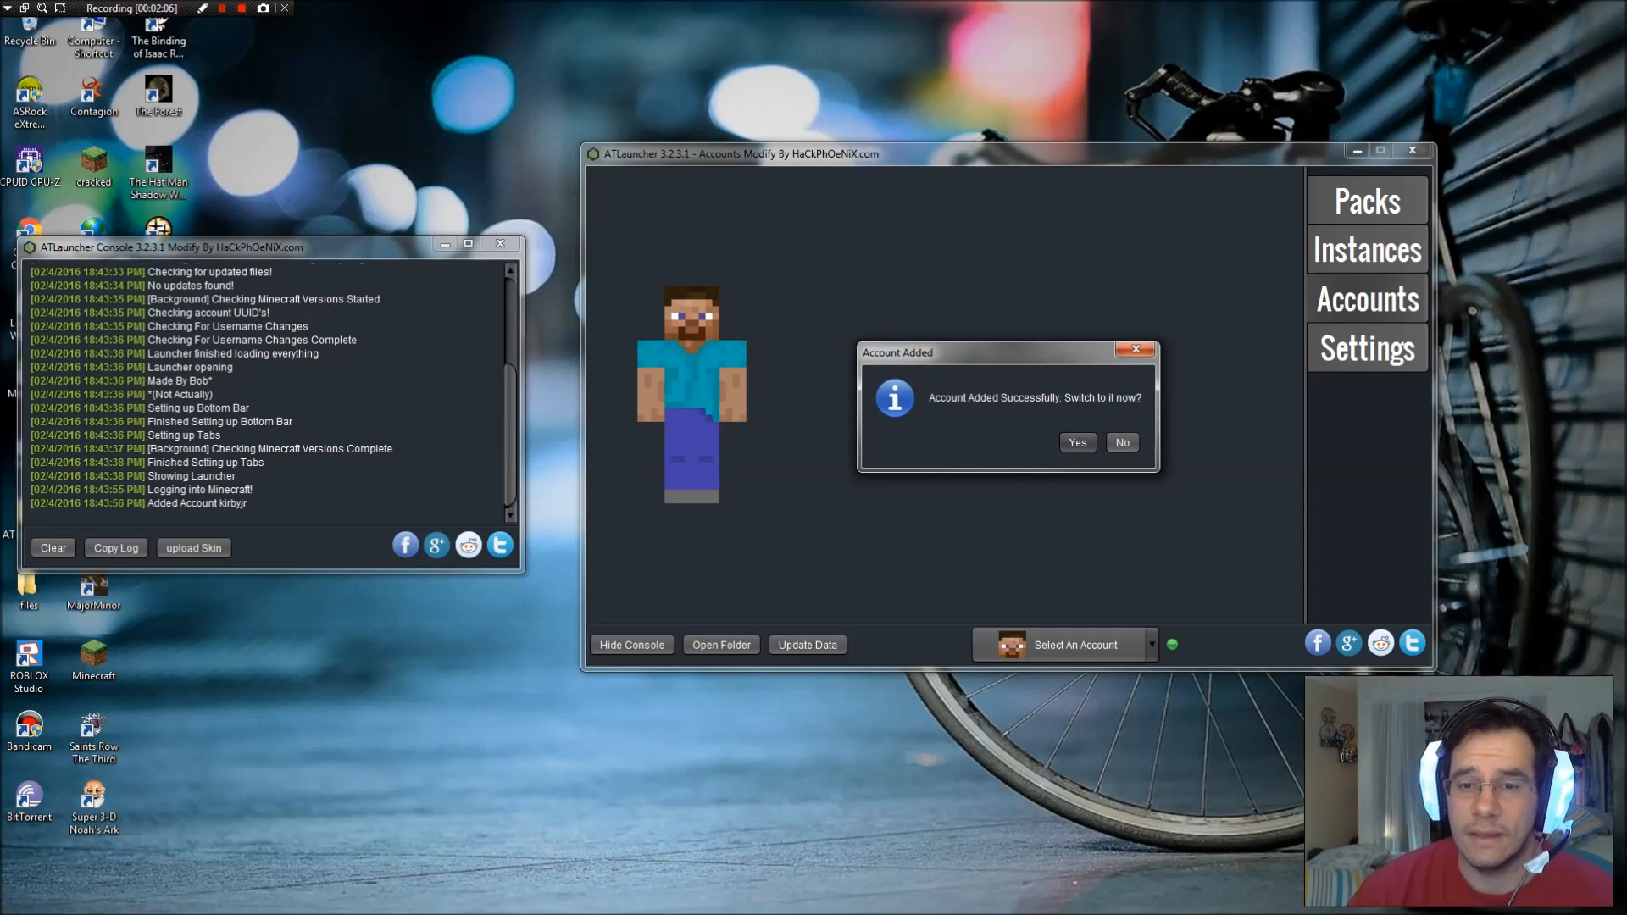
click(1075, 443)
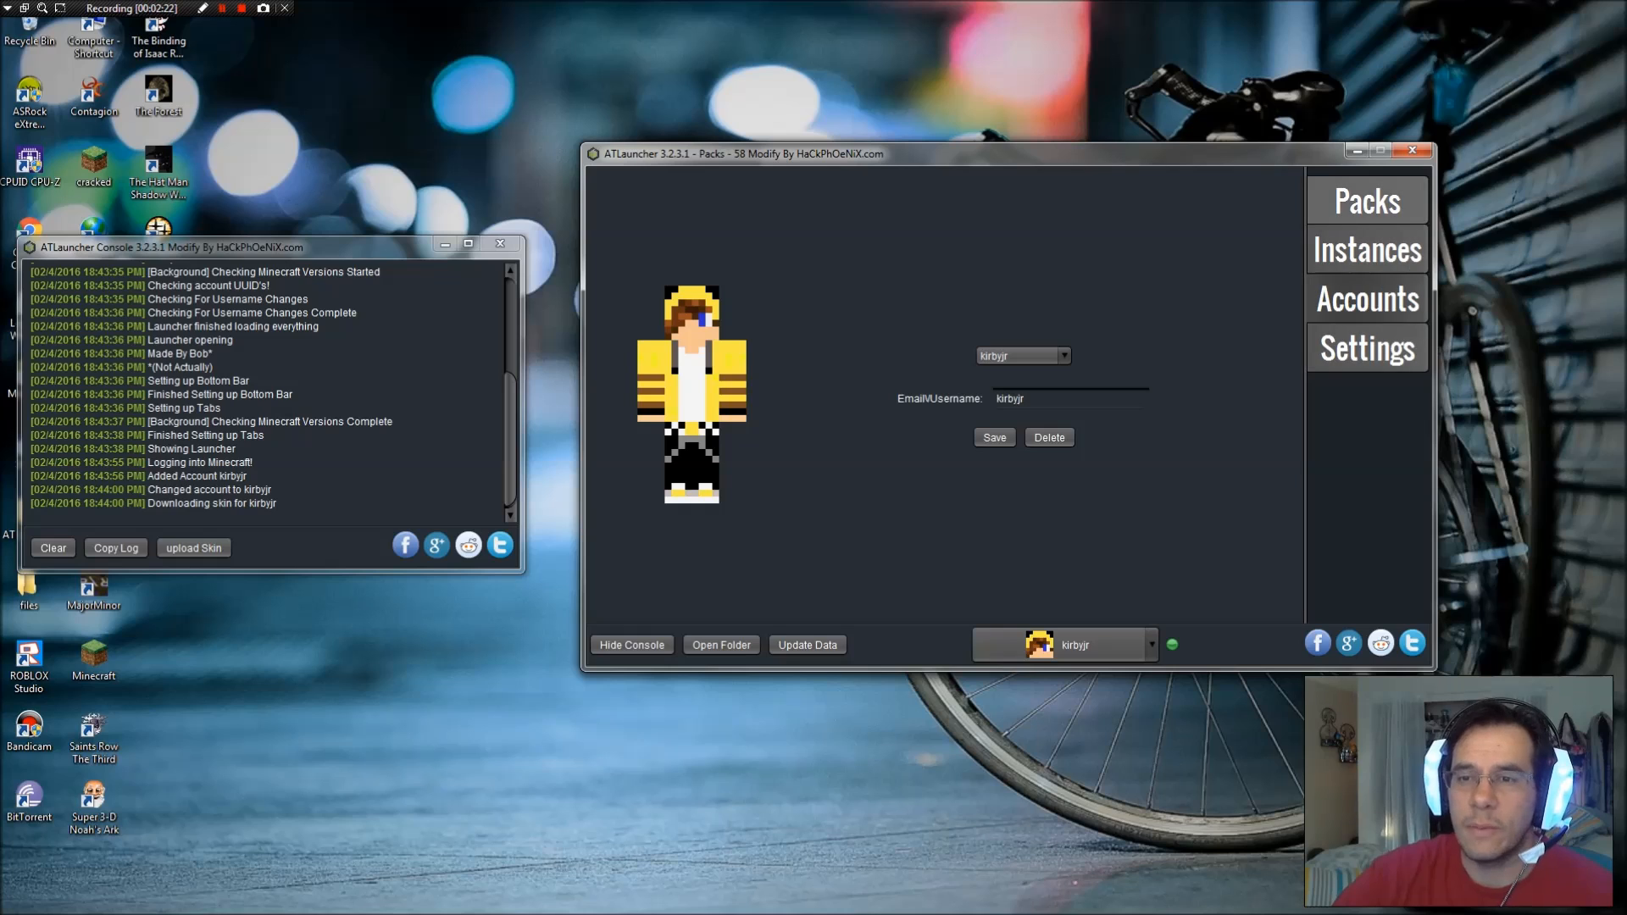
Install Sky Factory 2.4 as a new instance, replacing the existing one and accepting the warnings
click(1366, 199)
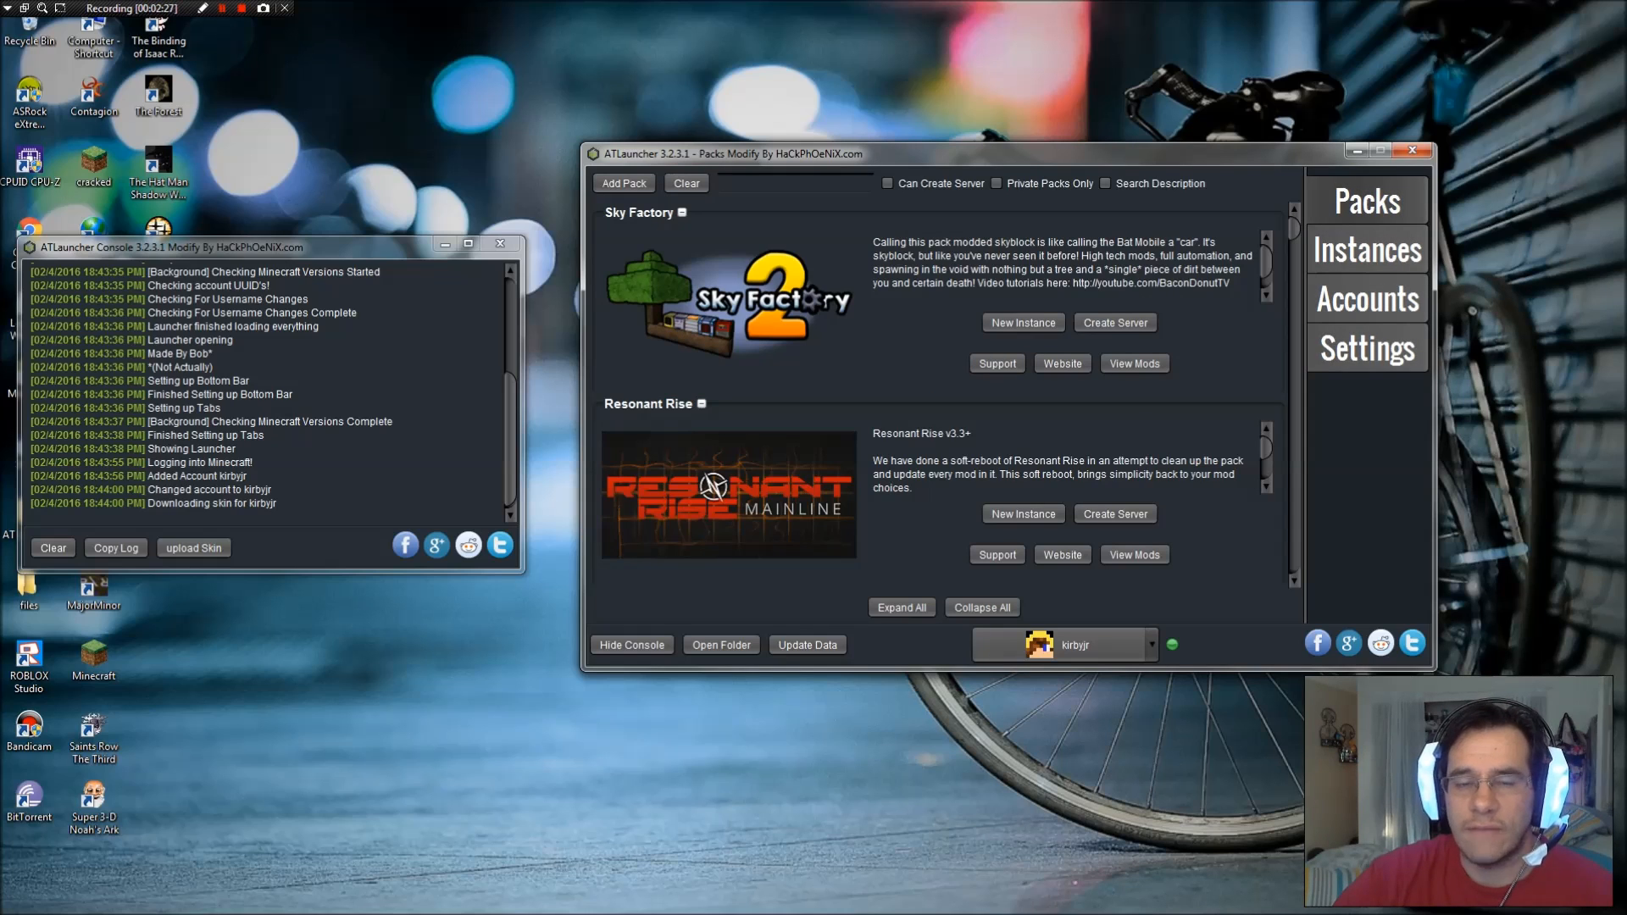
click(1022, 322)
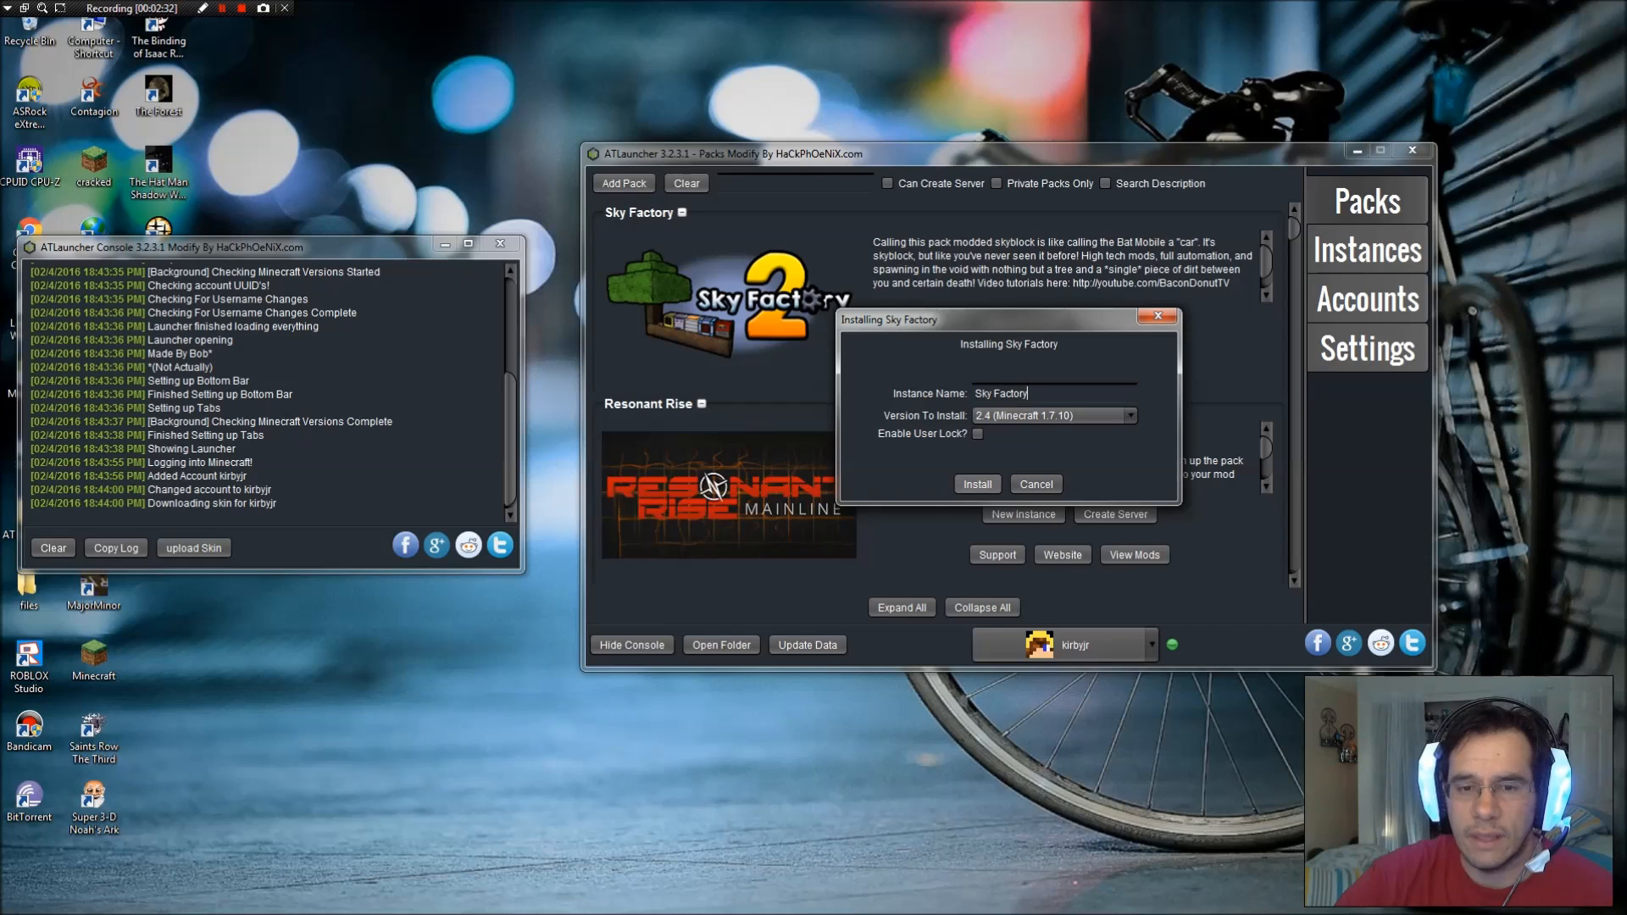
click(976, 484)
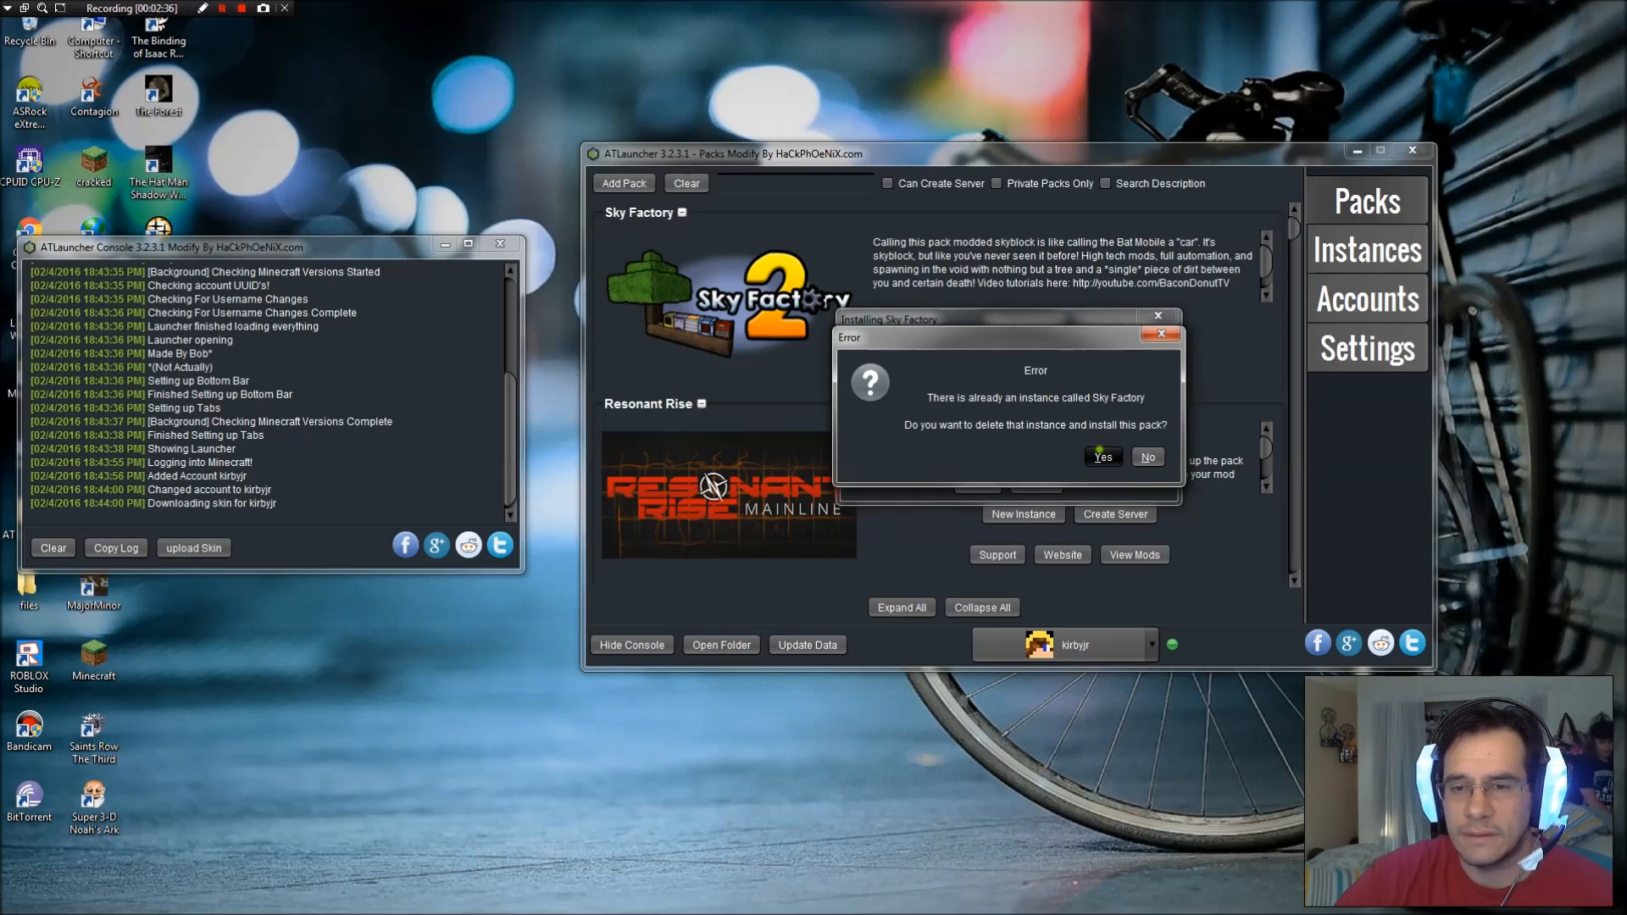
click(1101, 457)
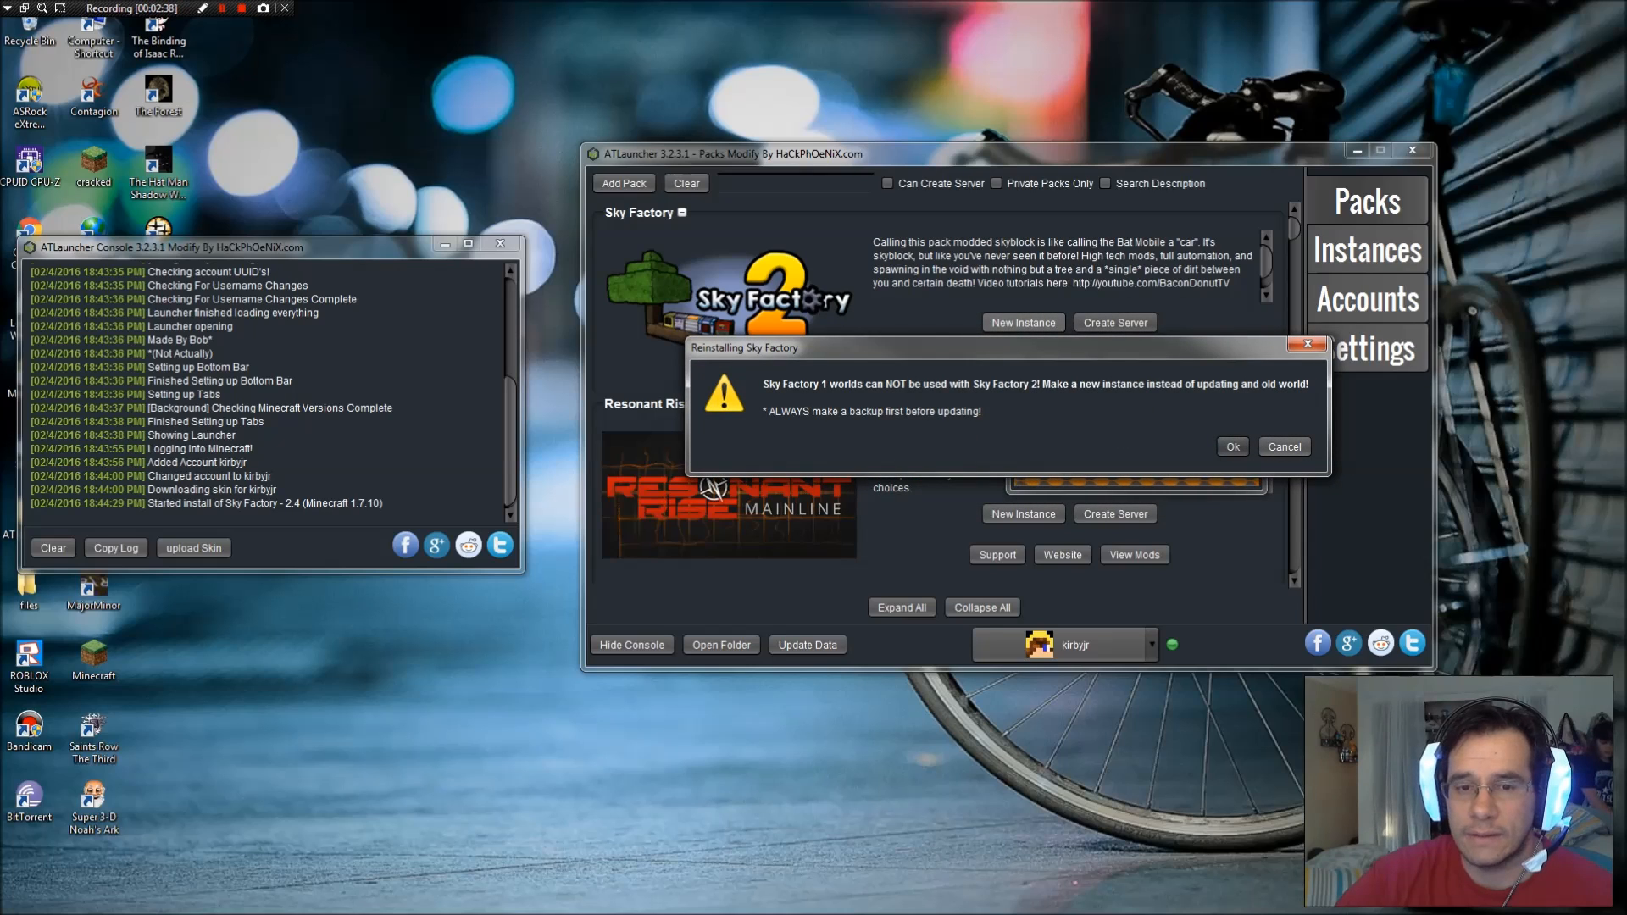
click(1232, 446)
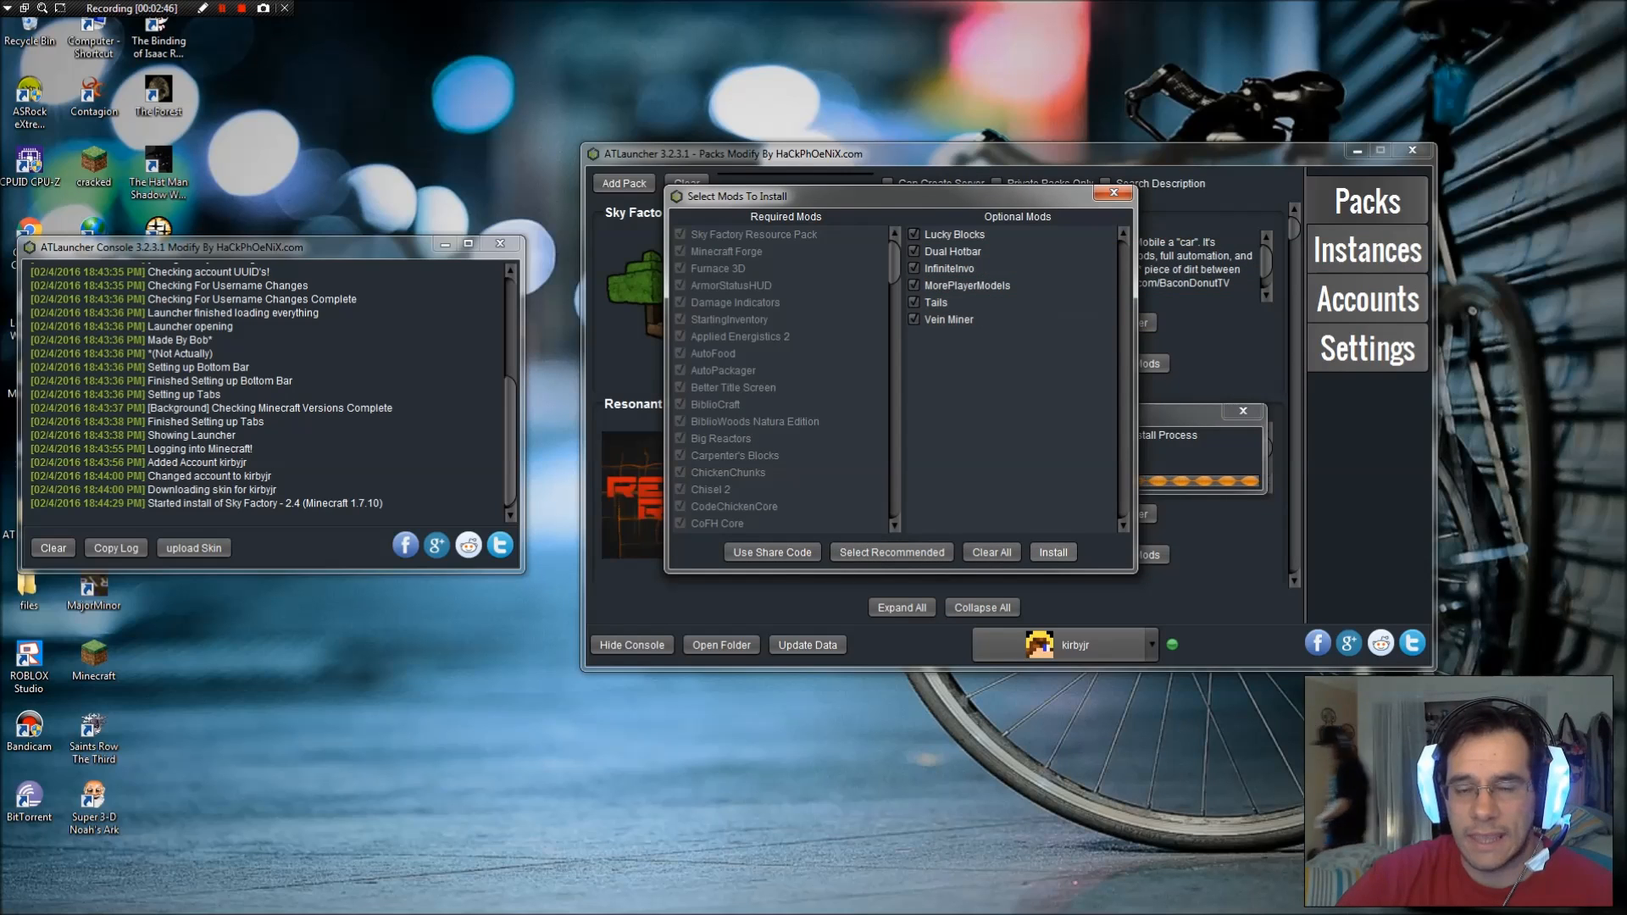
click(1051, 551)
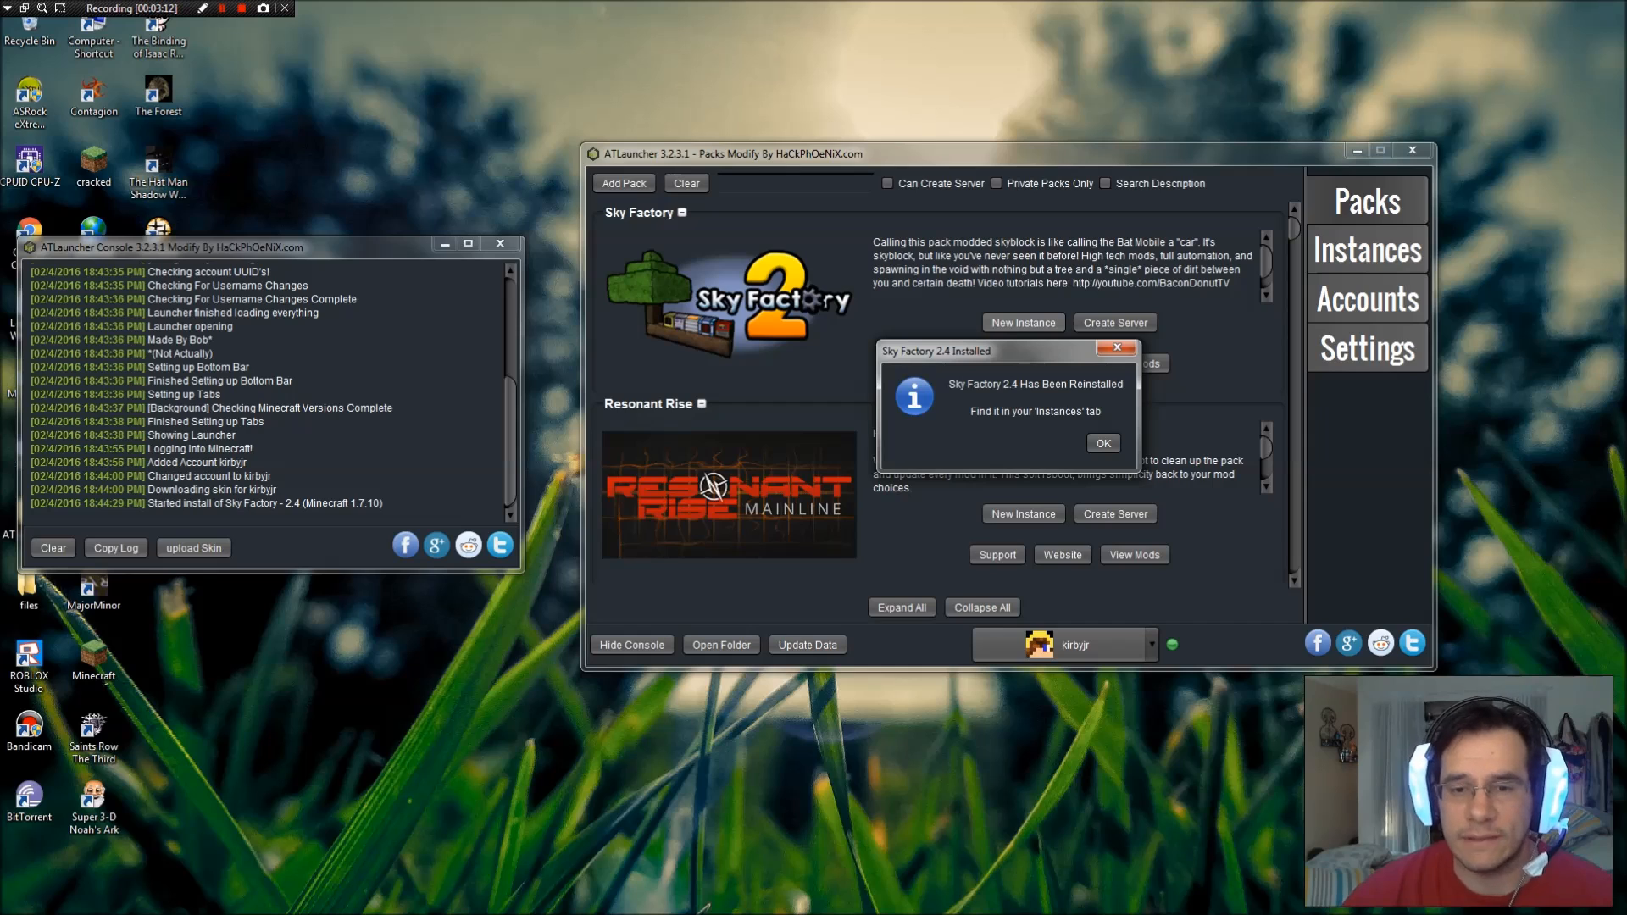
click(1104, 443)
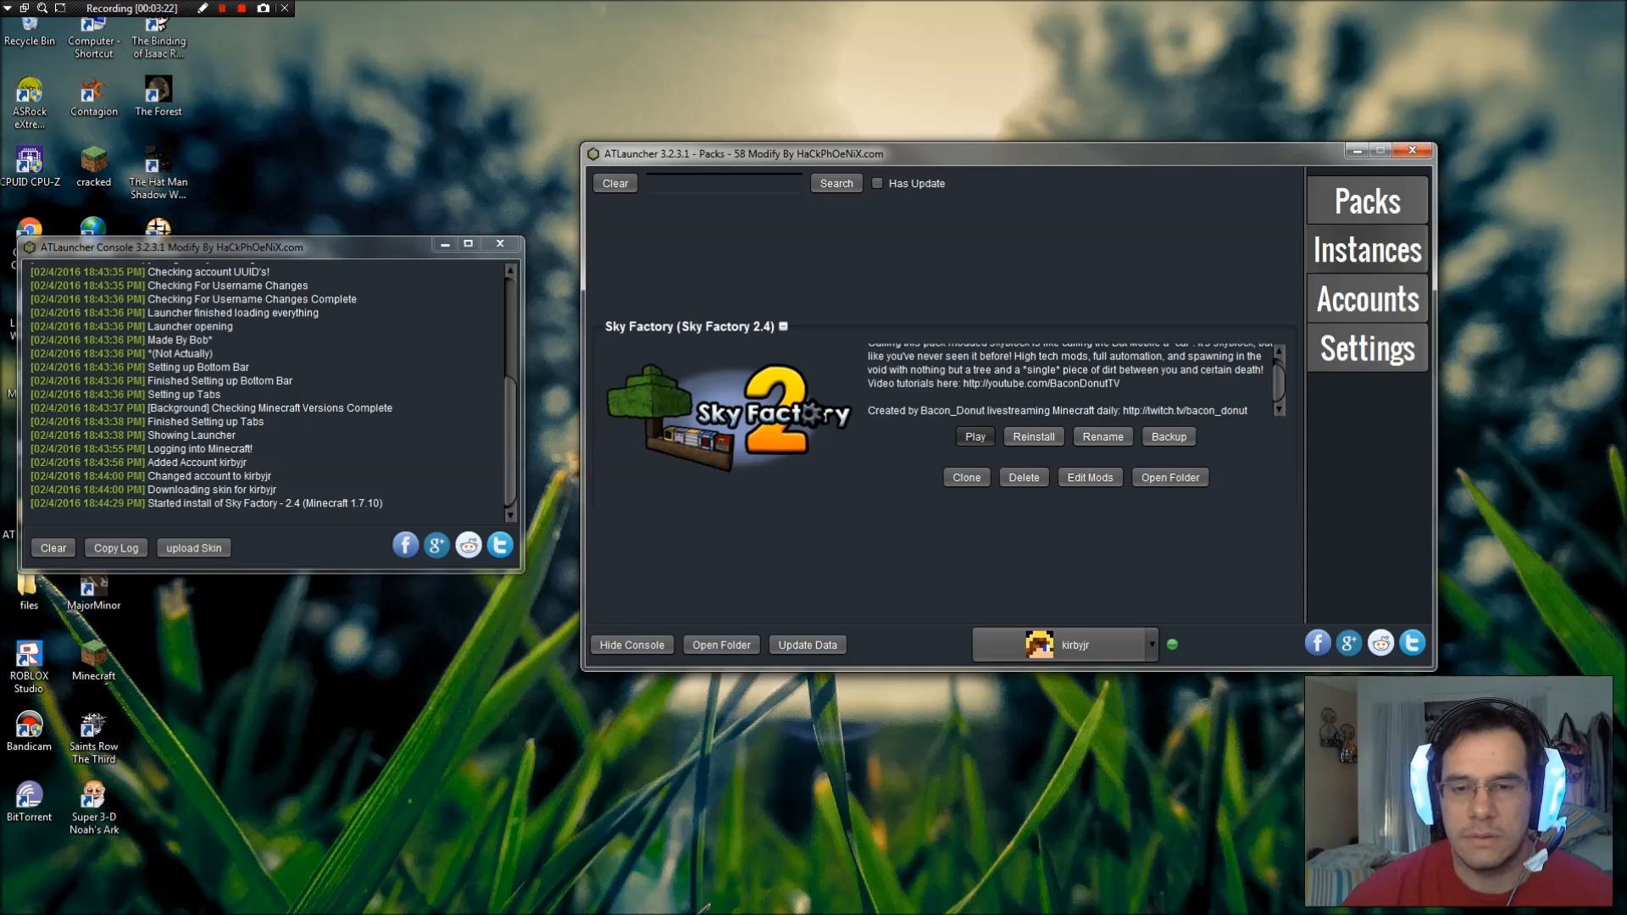
Play the Sky Factory 2.4 instance to start Minecraft 1.7.10 with its mods
click(974, 435)
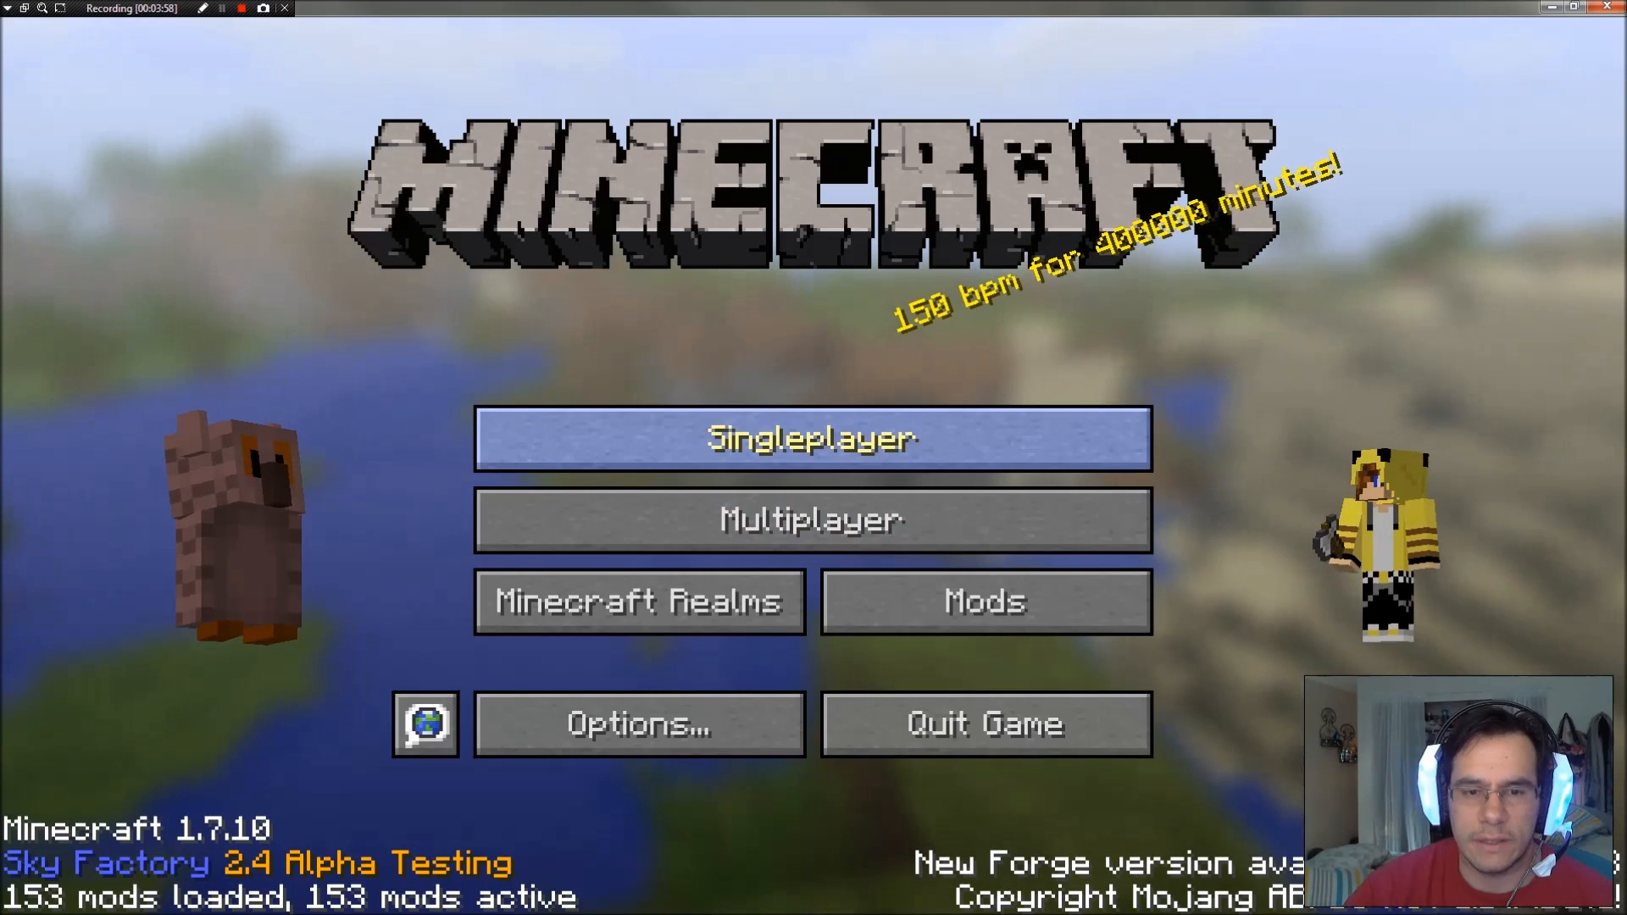
Create a singleplayer world named 'sky', then pause with Esc once it loads
click(812, 438)
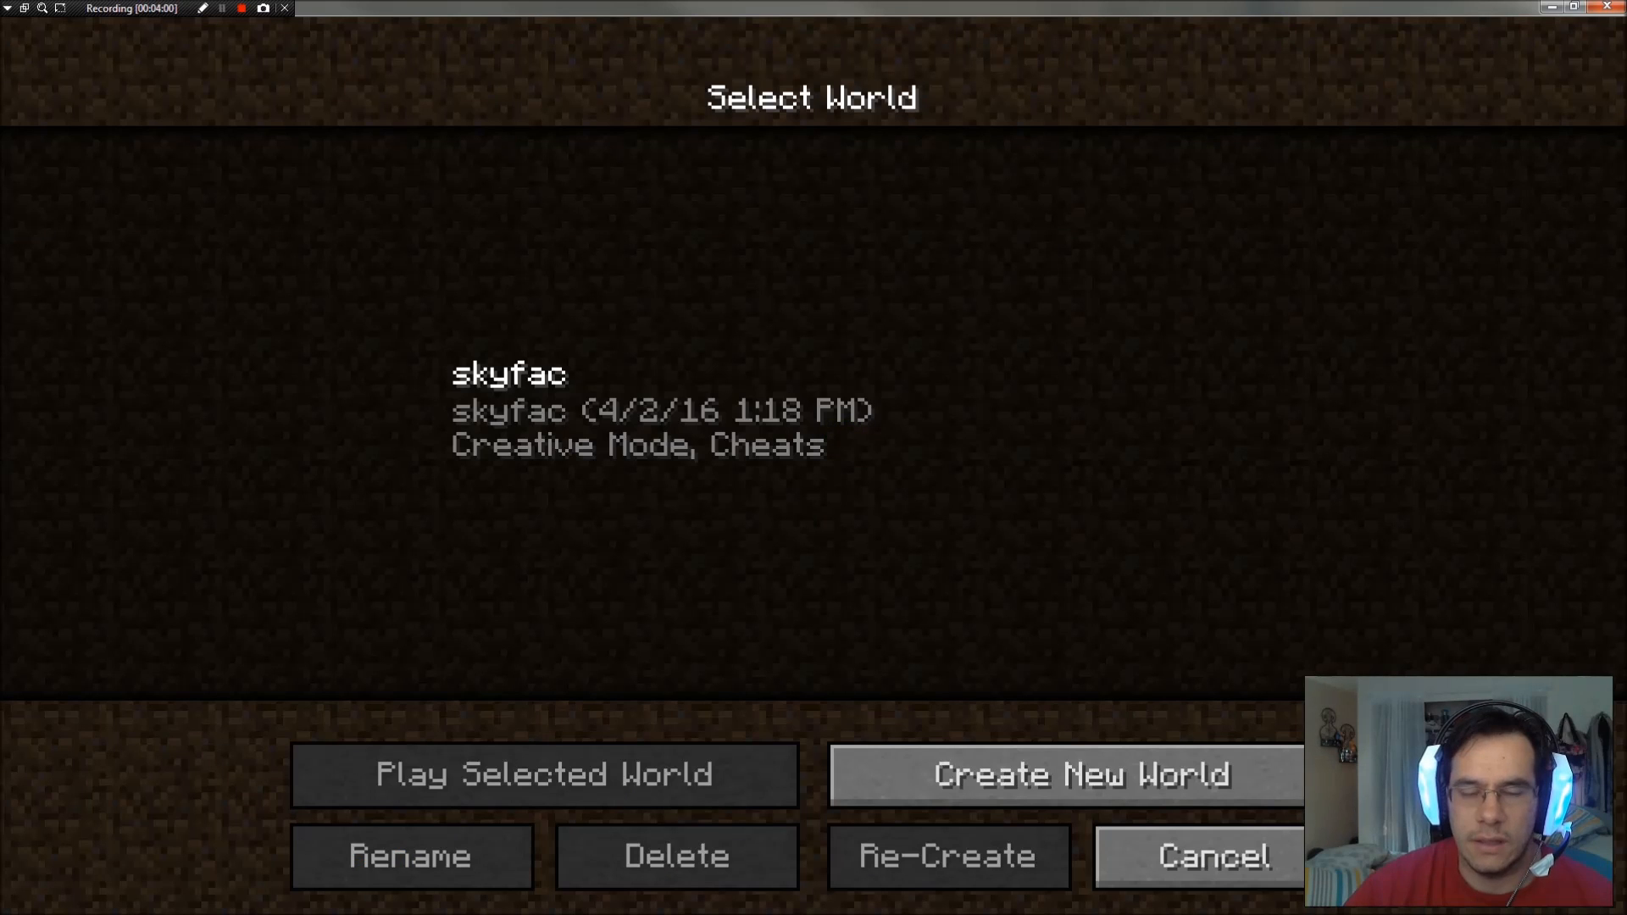
click(1079, 773)
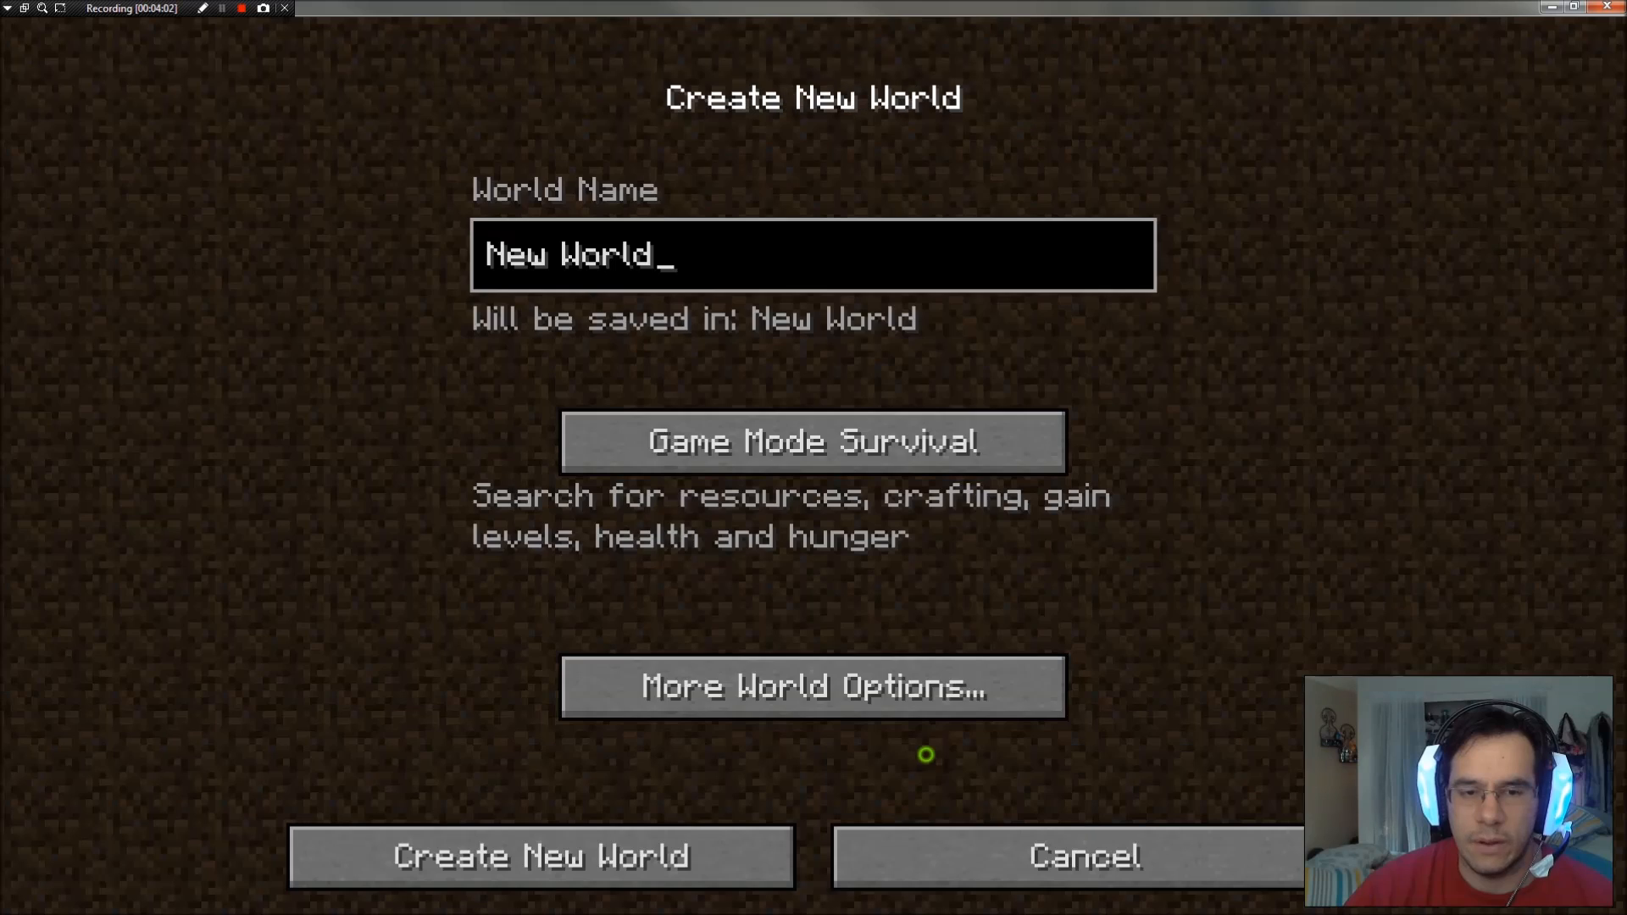
key(backspace)
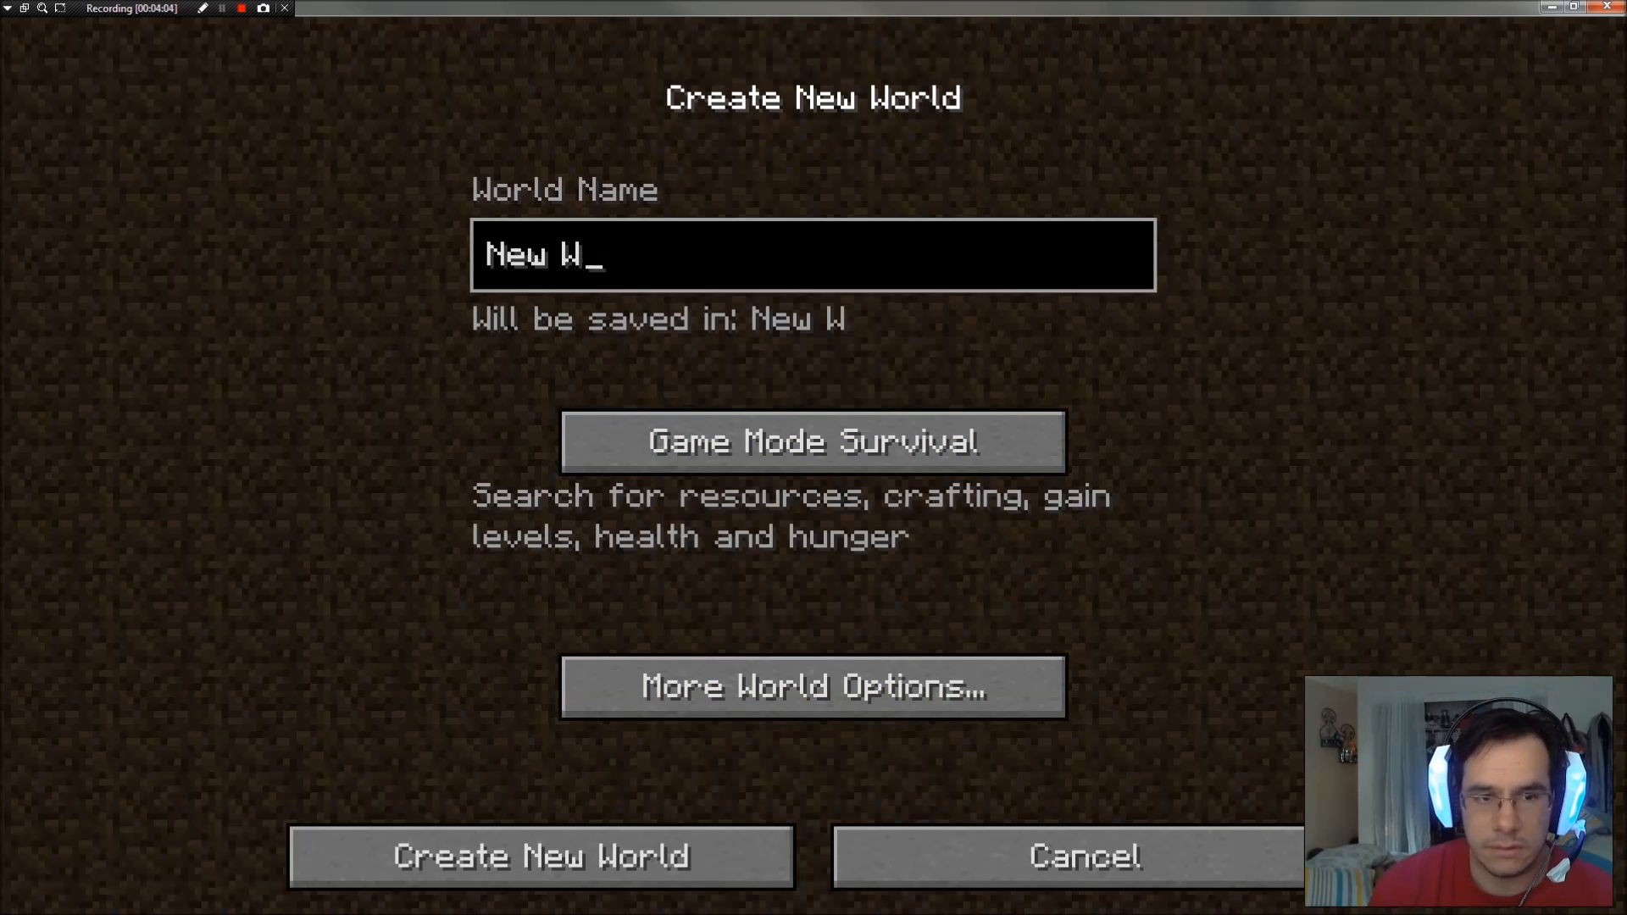
text(sky)
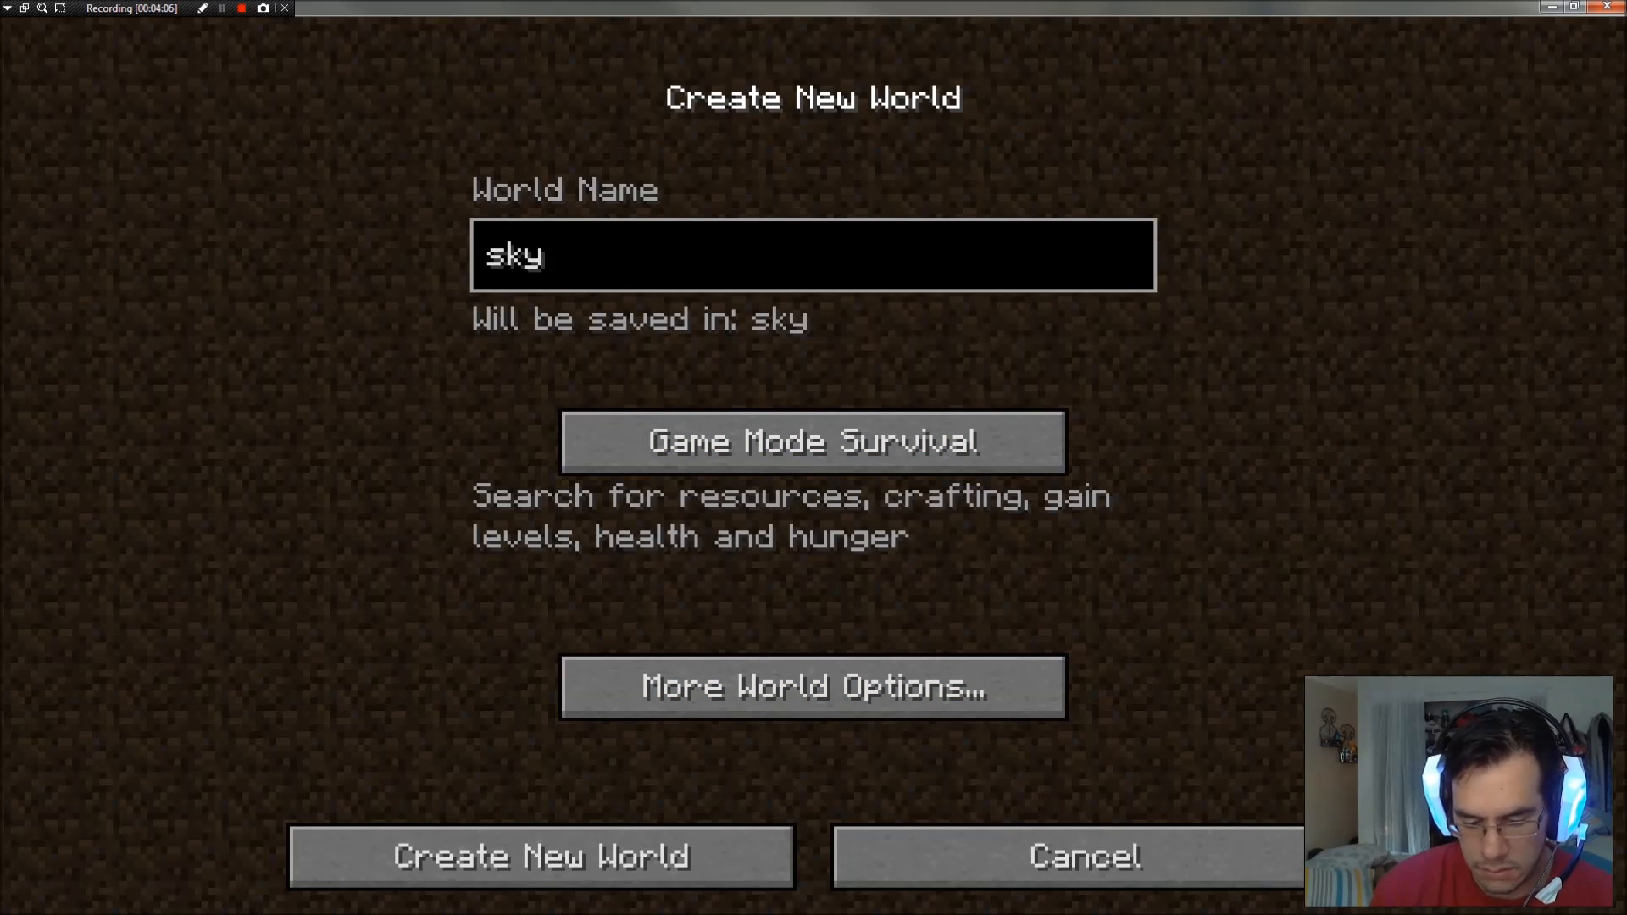
click(541, 856)
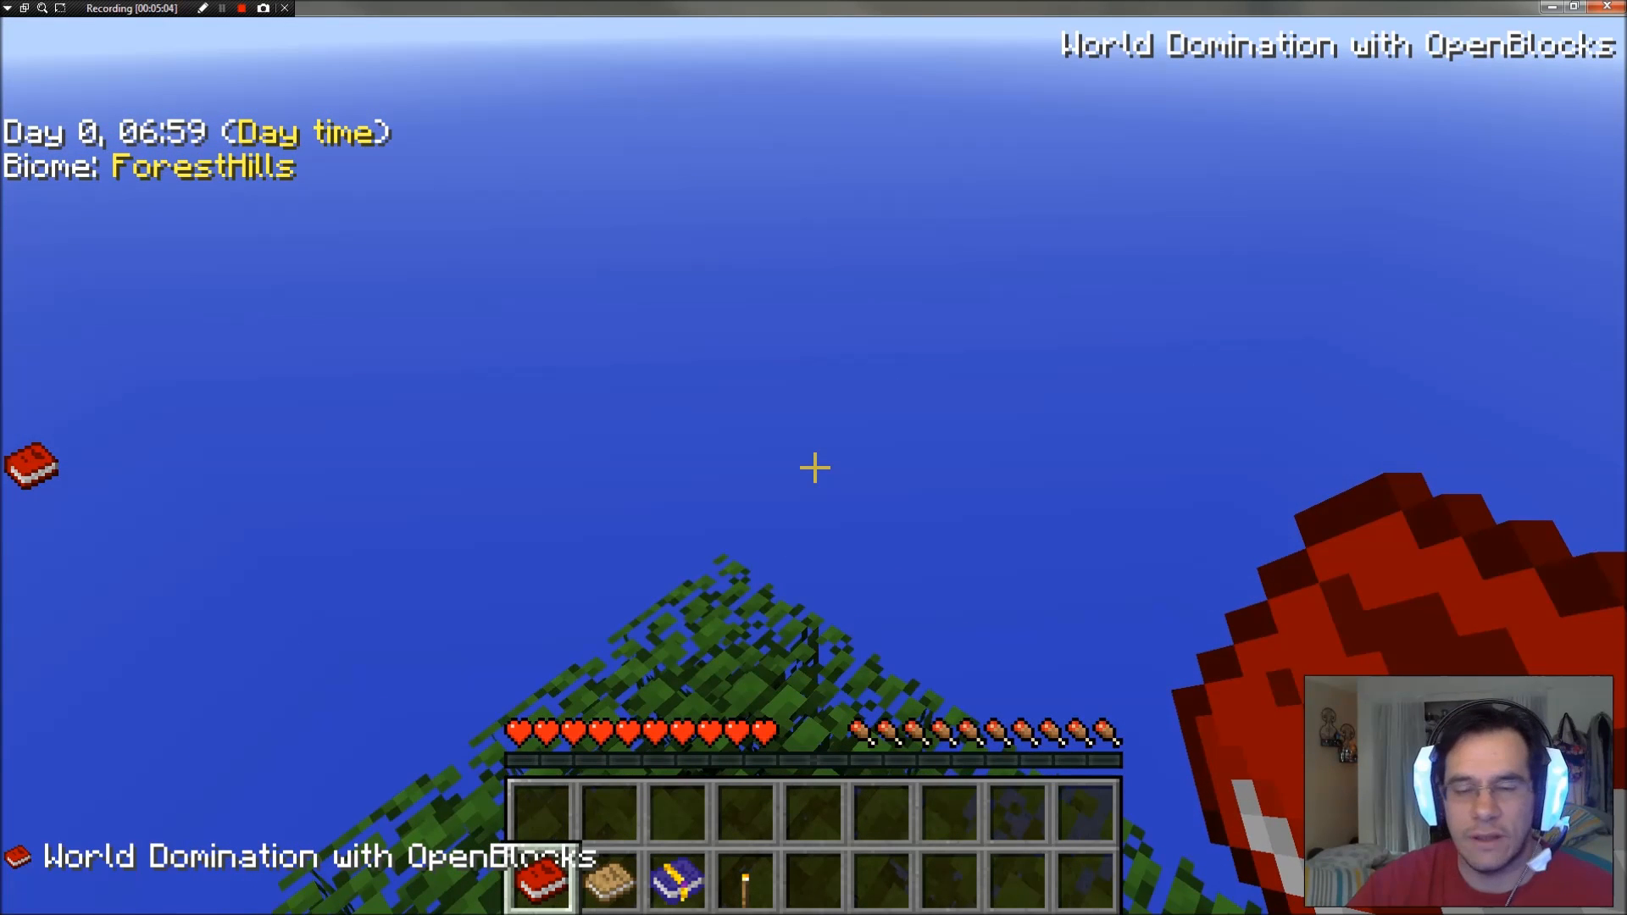
key(Escape)
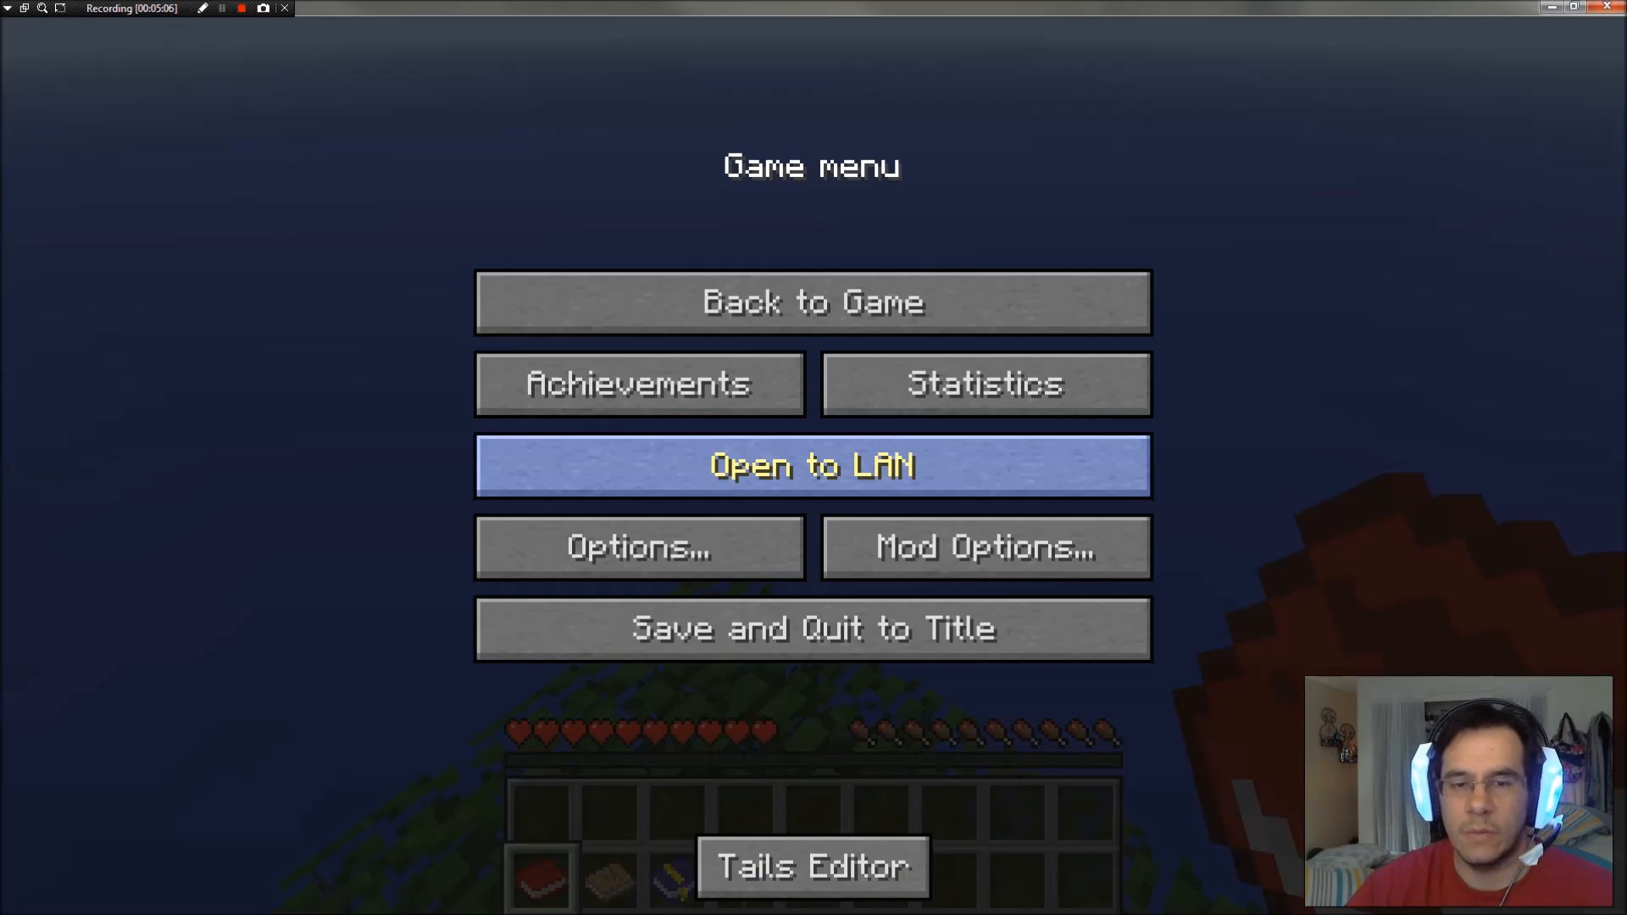